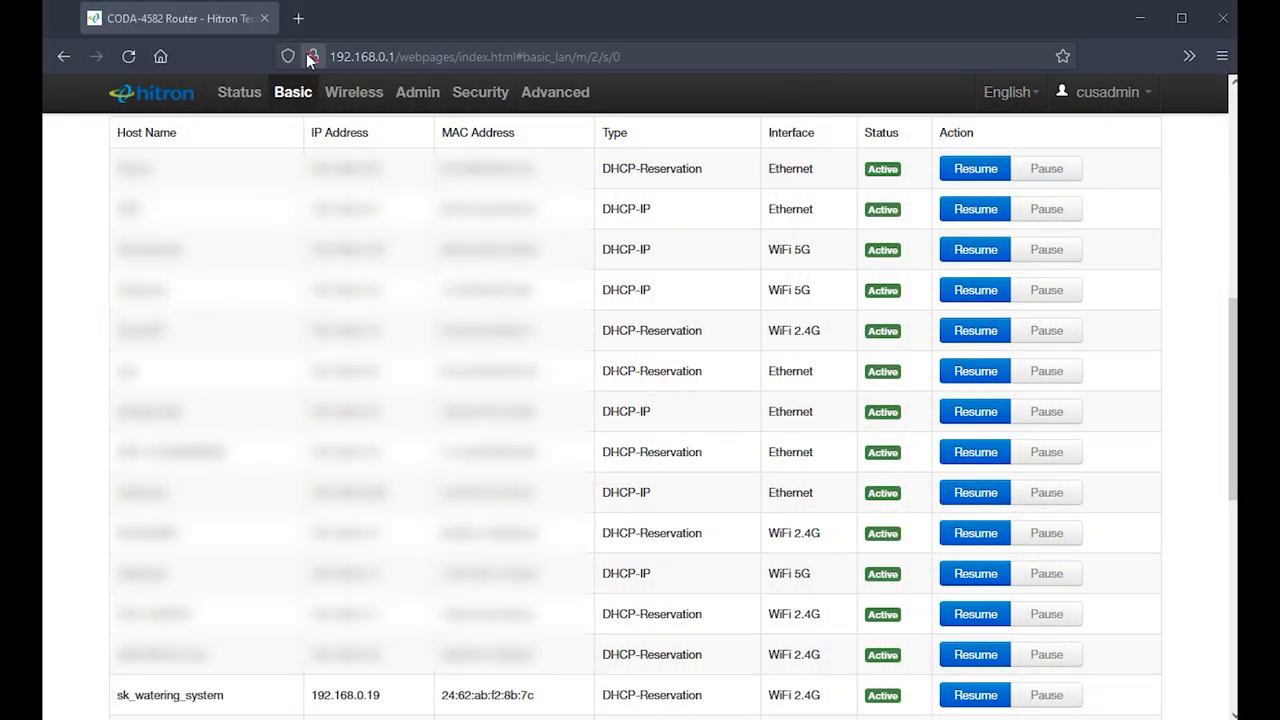
- Load the plant system's sensorData page at 192.168.0.19 showing raw JSON readings
text(192.168.0.19/sensorData)
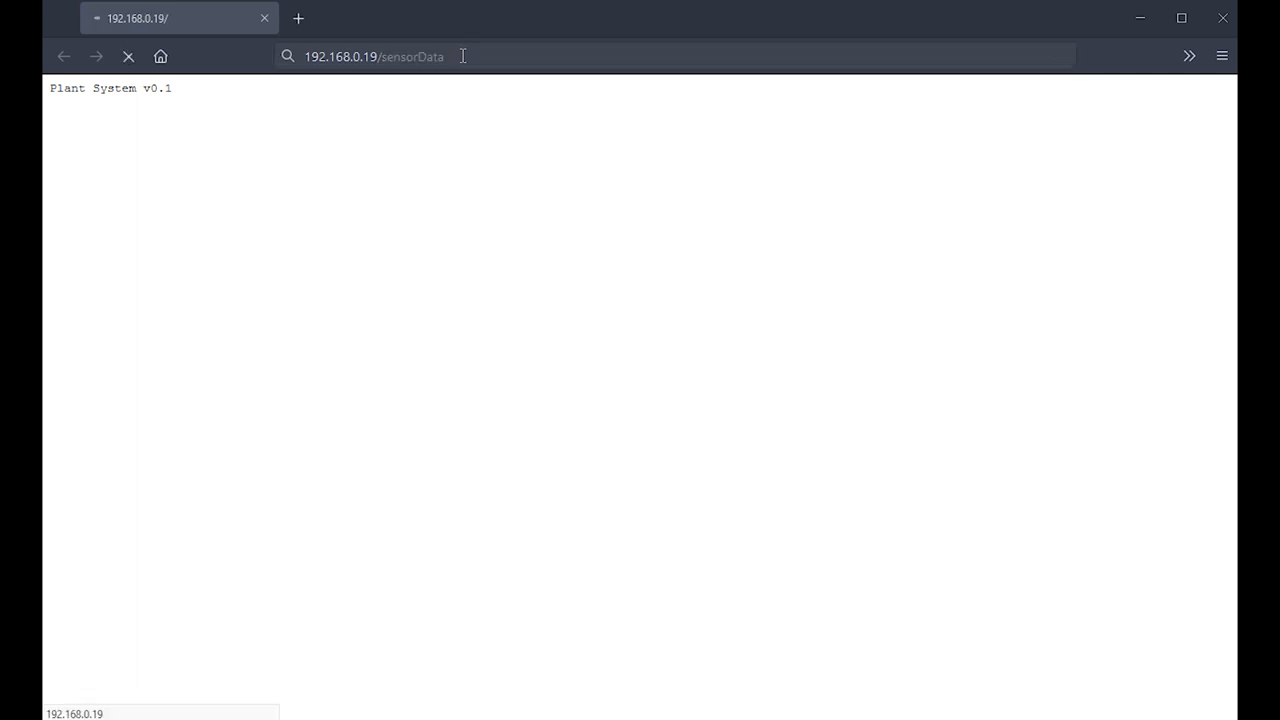
key(Enter)
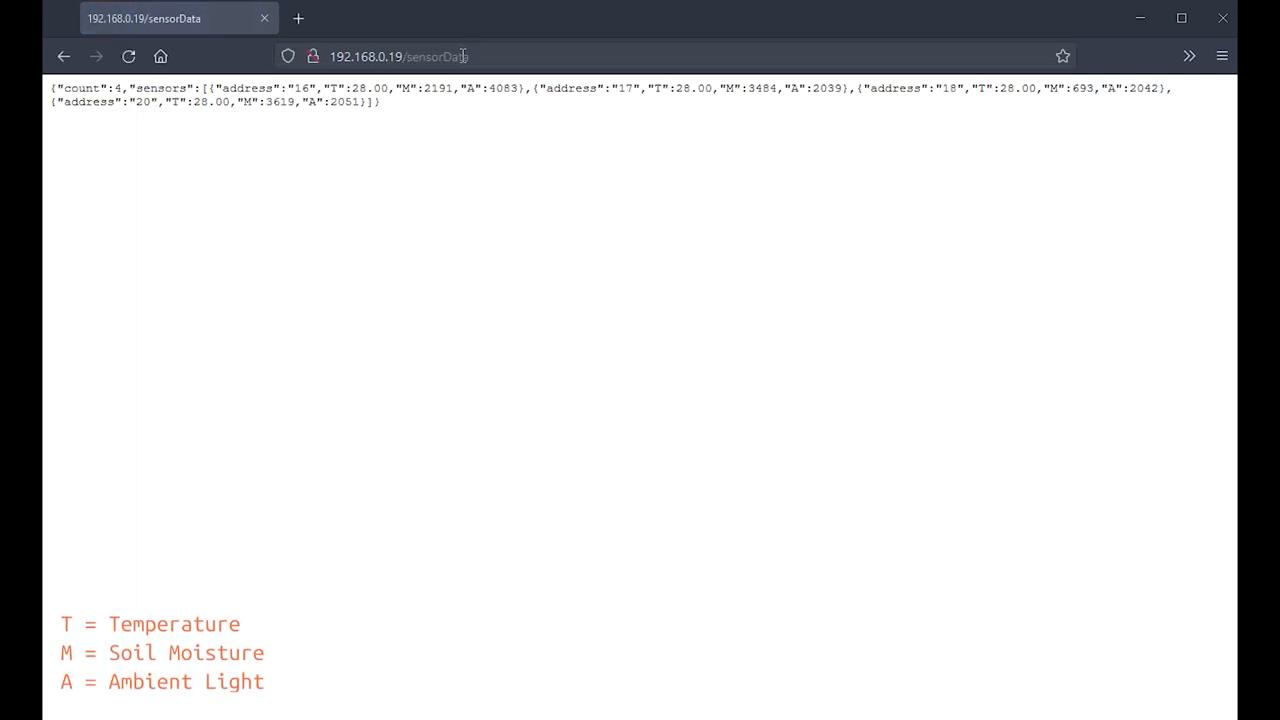
click(298, 18)
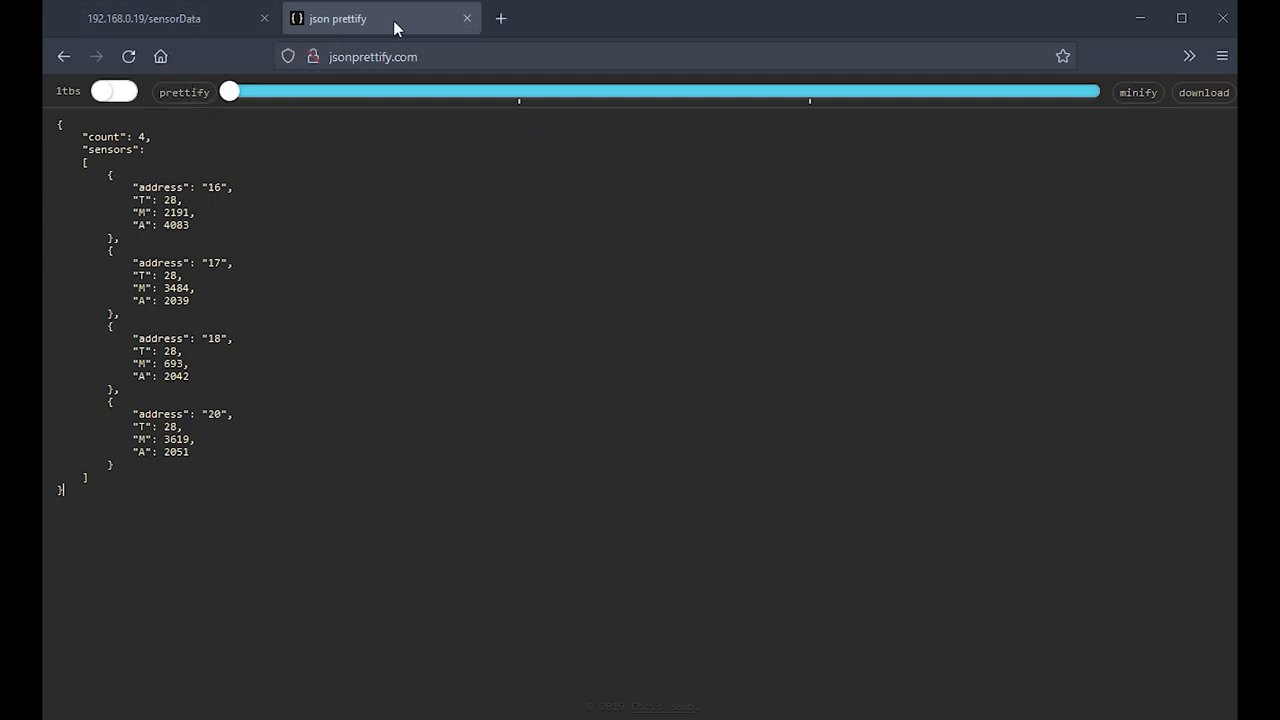
mouse_move(382, 20)
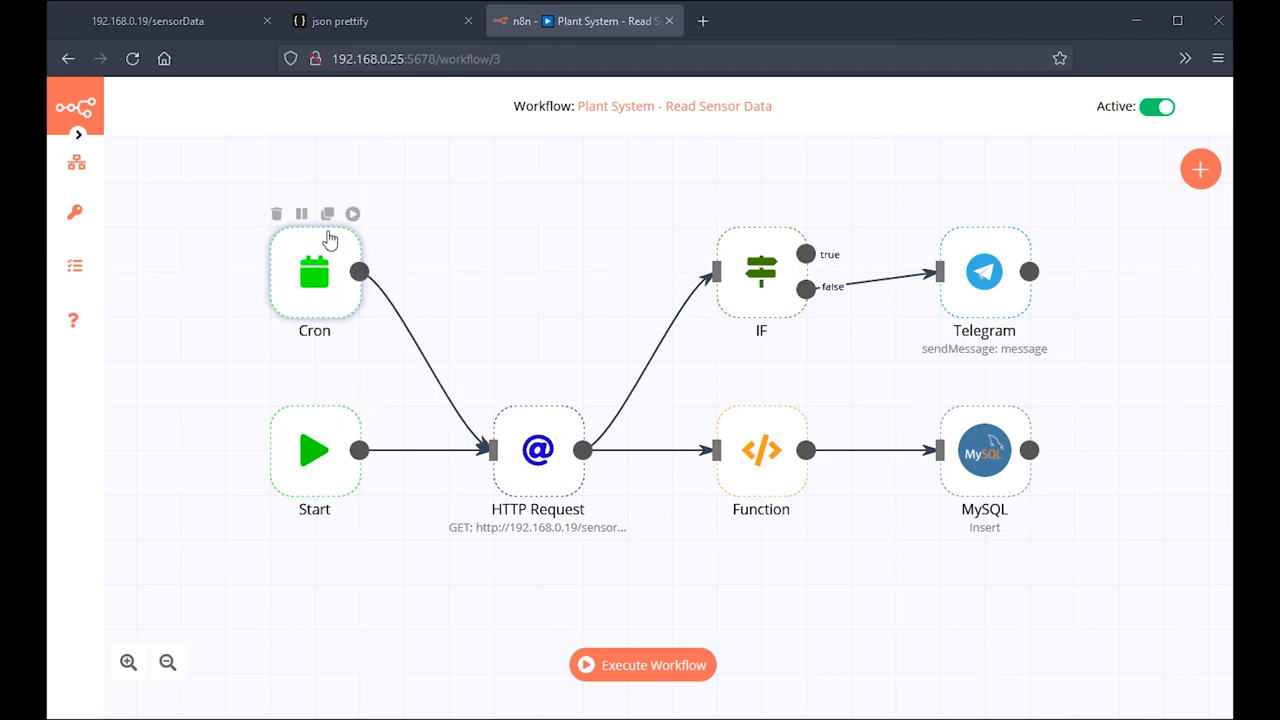
double_click(314, 272)
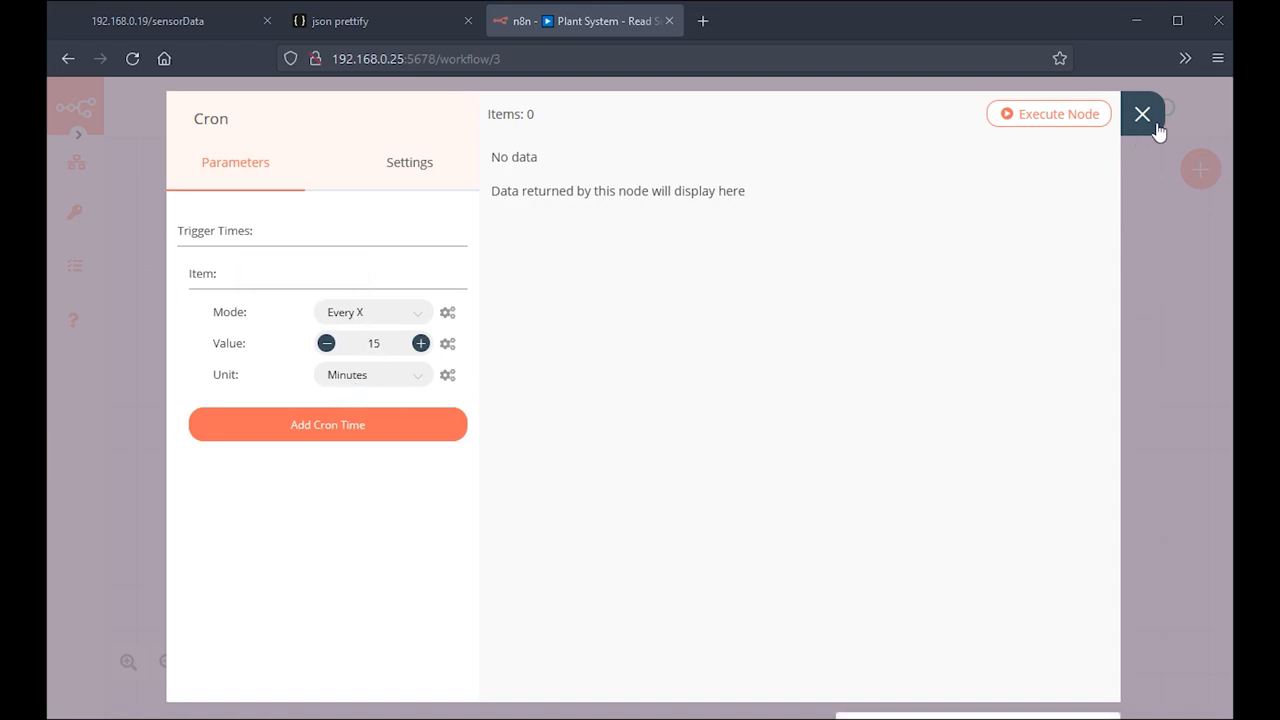
click(1141, 113)
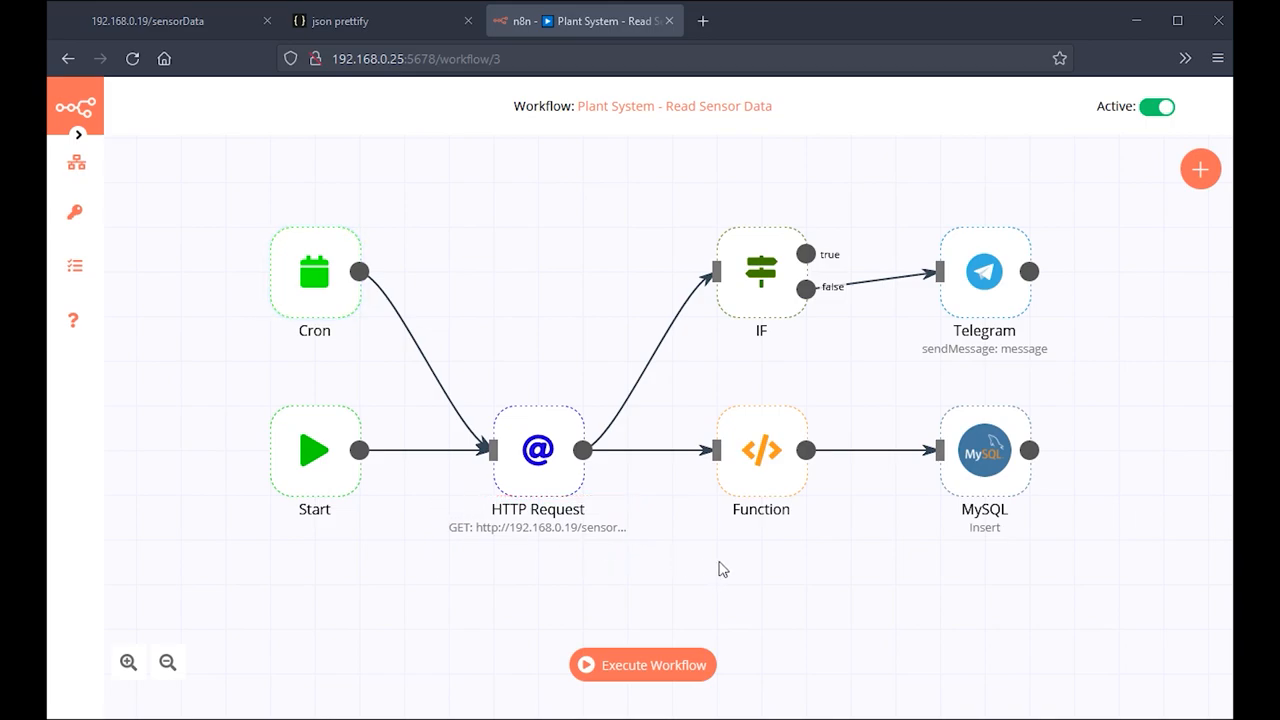
mouse_move(732, 493)
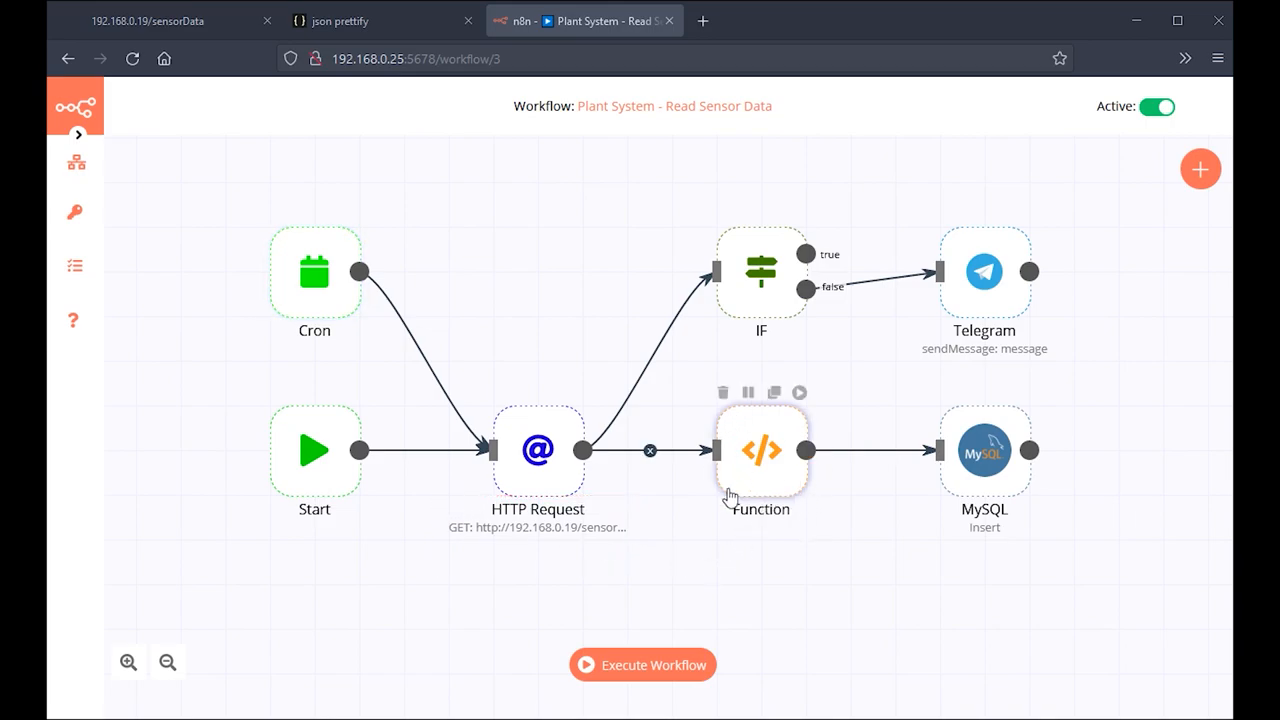
mouse_move(975, 485)
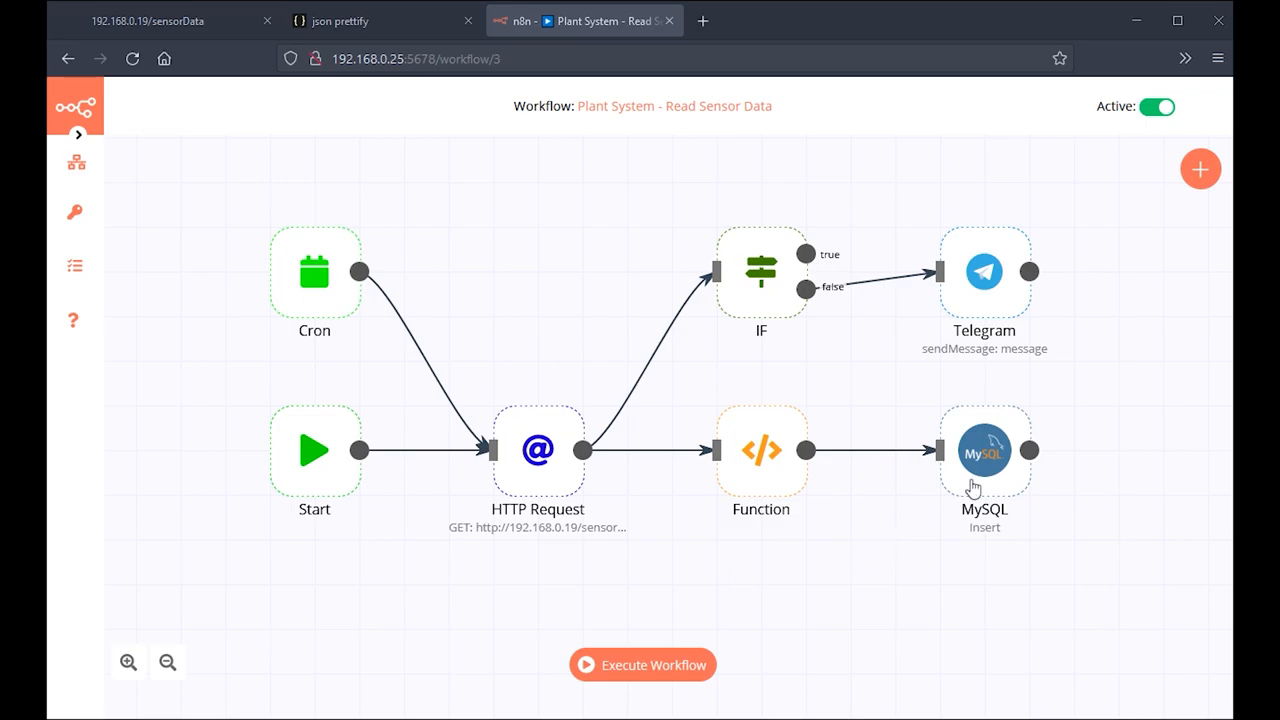
click(984, 451)
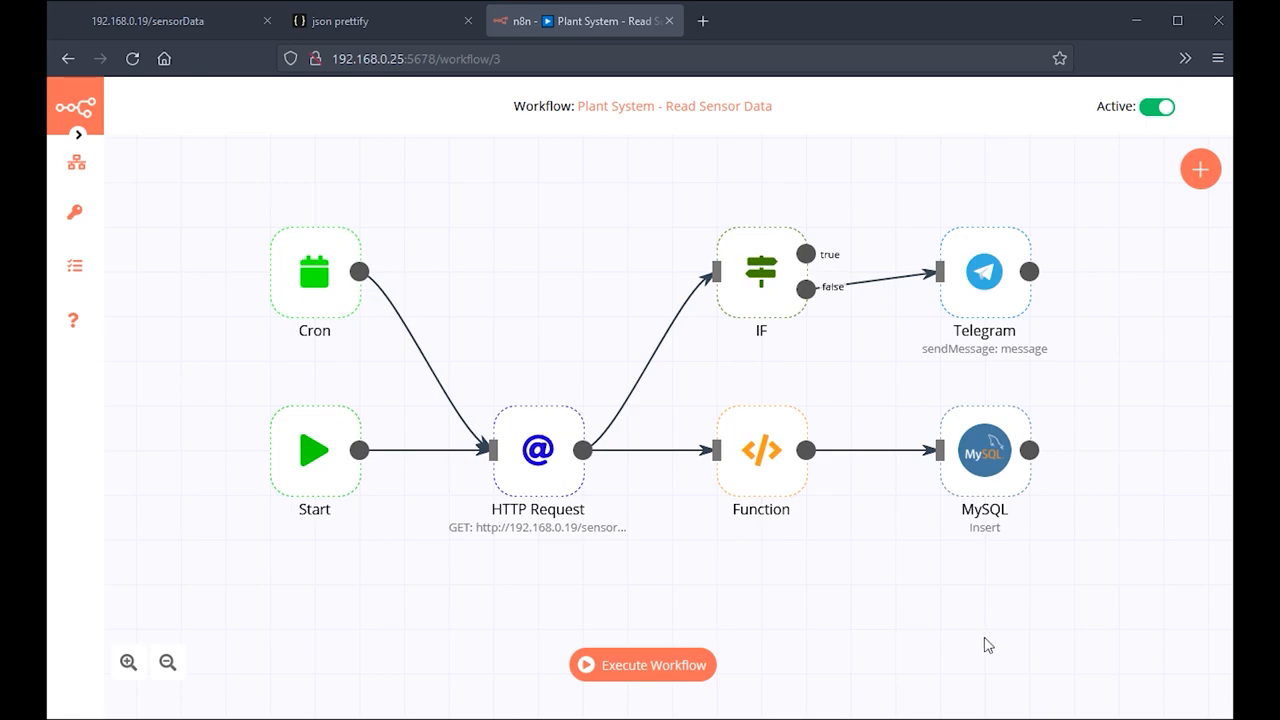
mouse_move(710, 562)
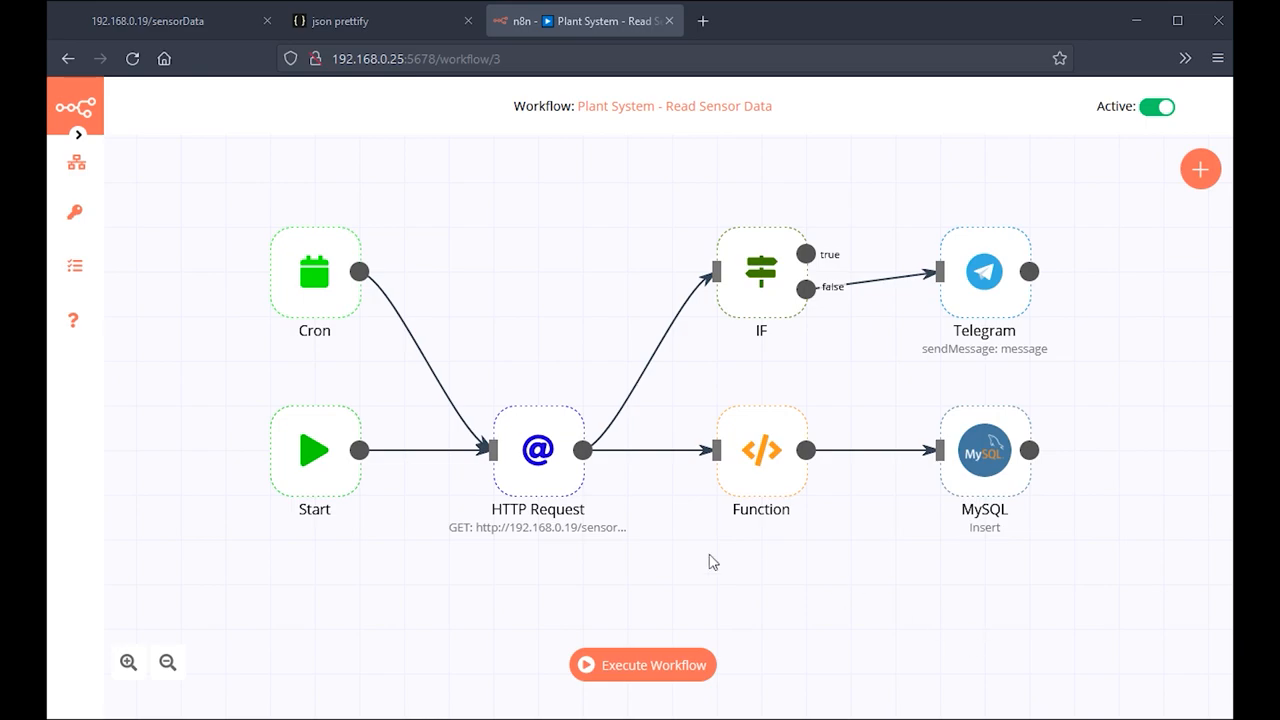
double_click(536, 452)
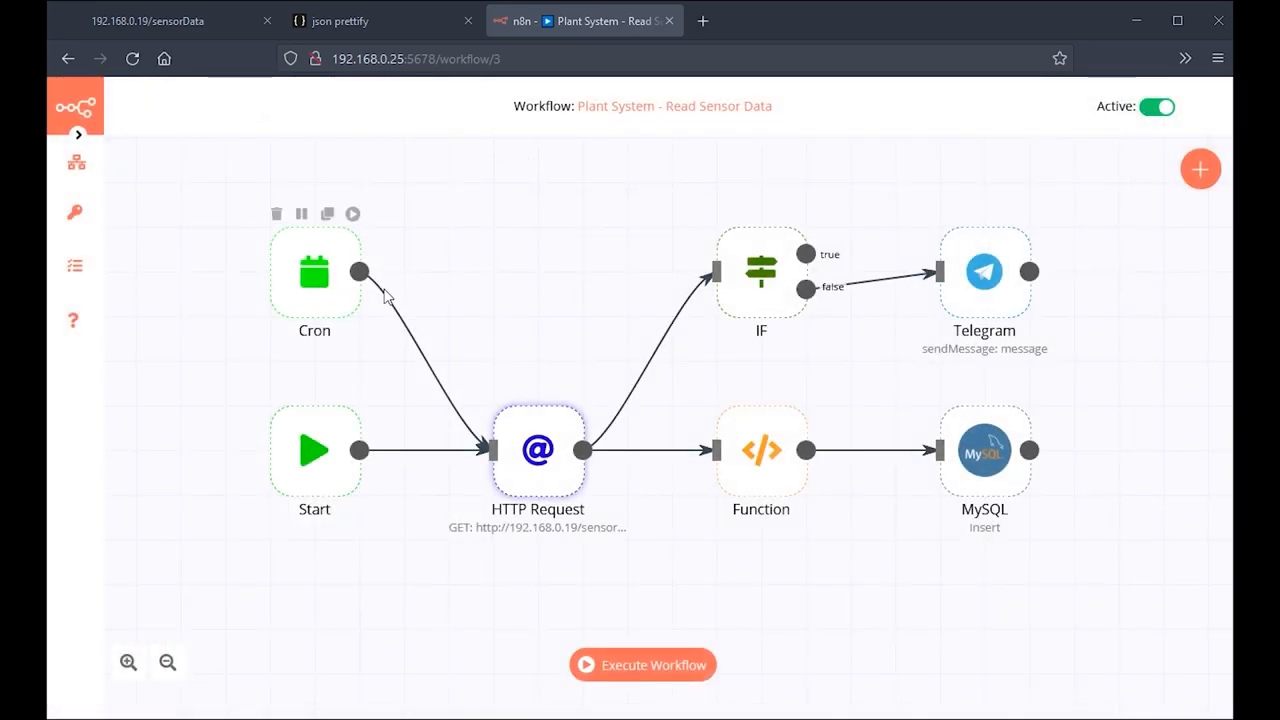
double_click(760, 453)
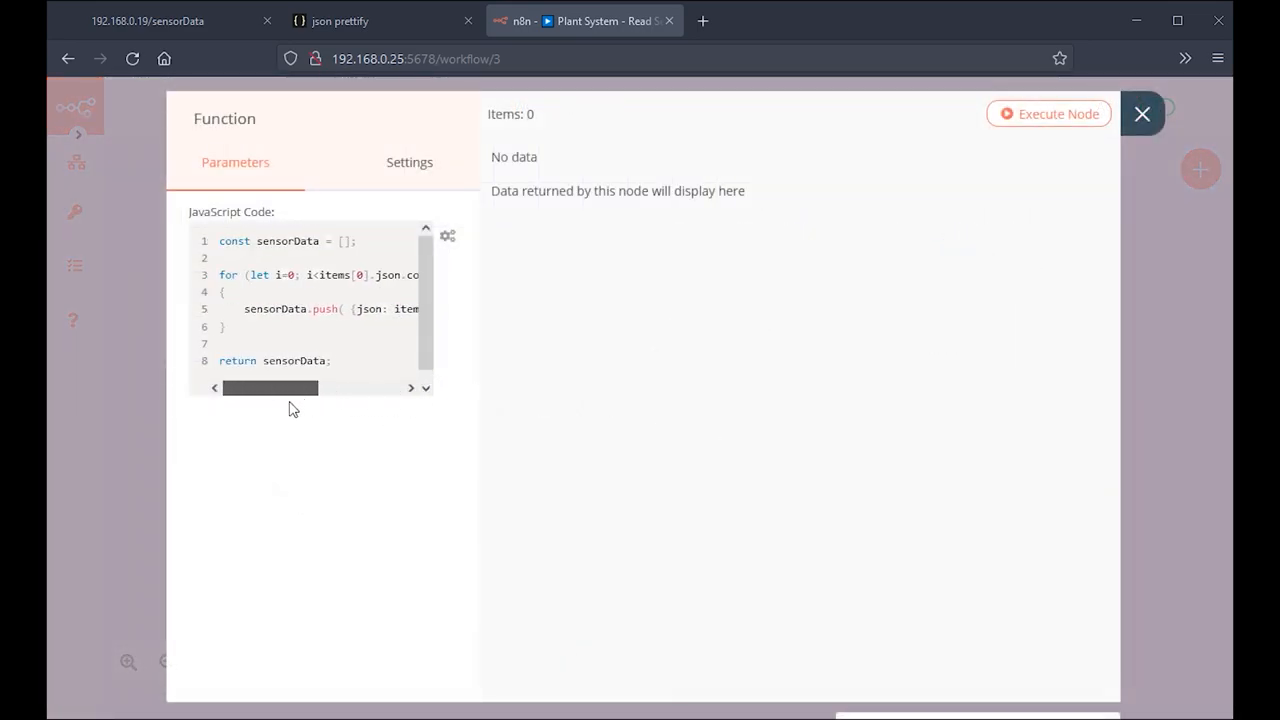
click(1141, 113)
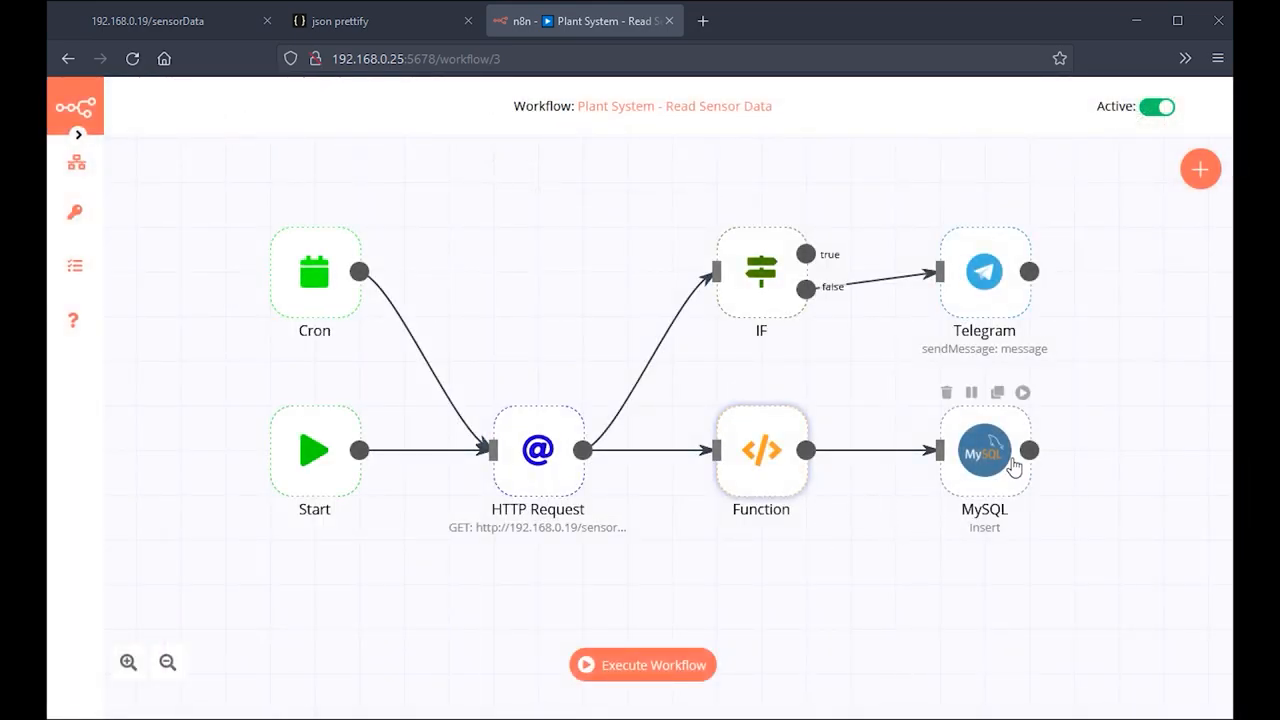
double_click(984, 452)
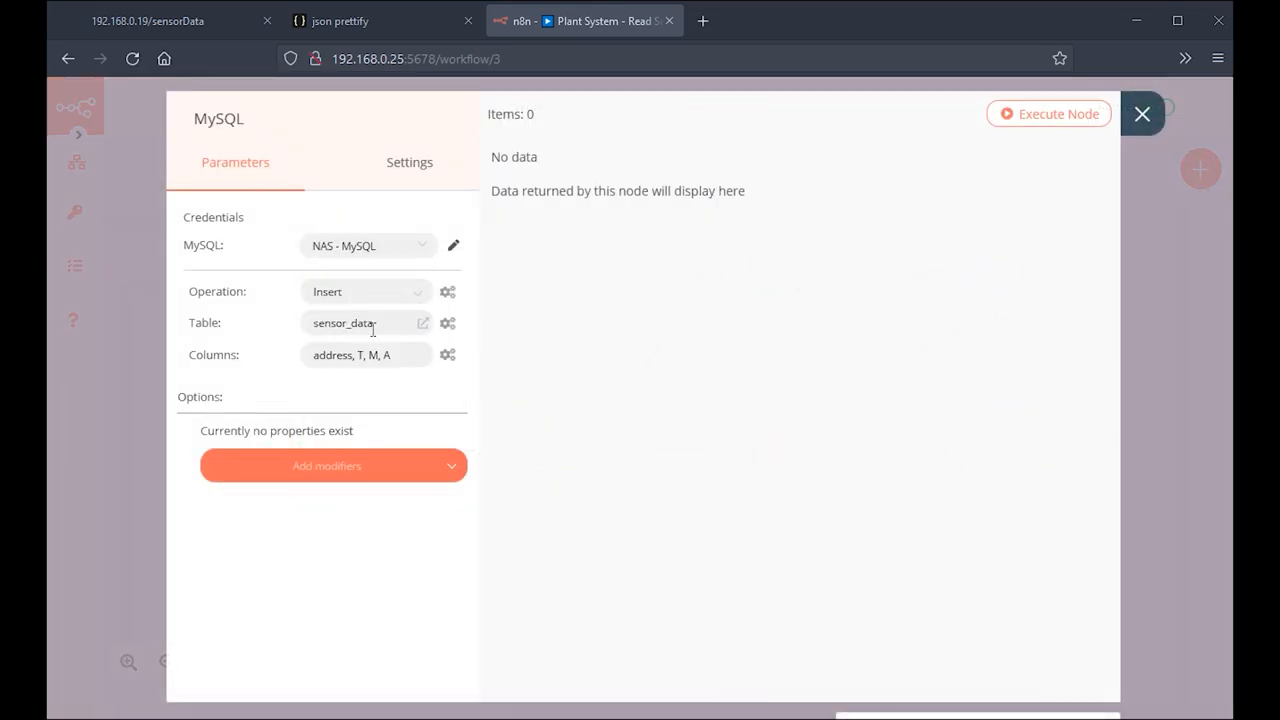
mouse_move(1142, 113)
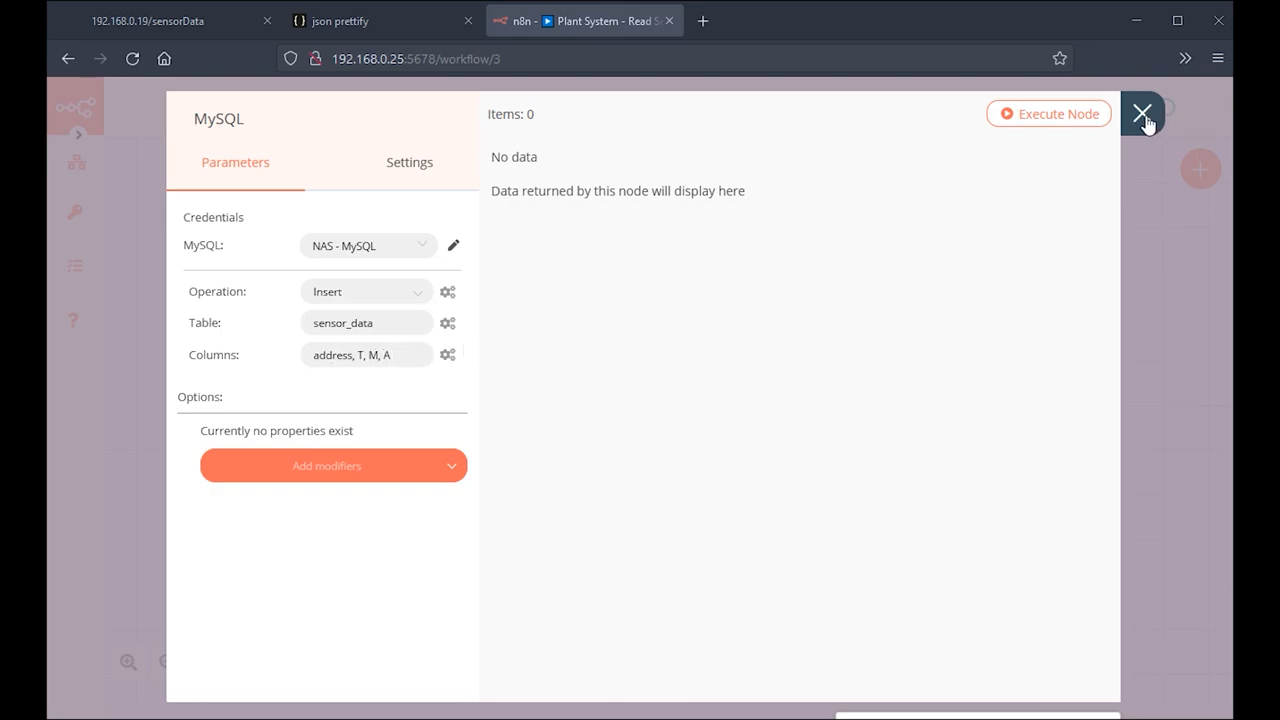
click(1143, 113)
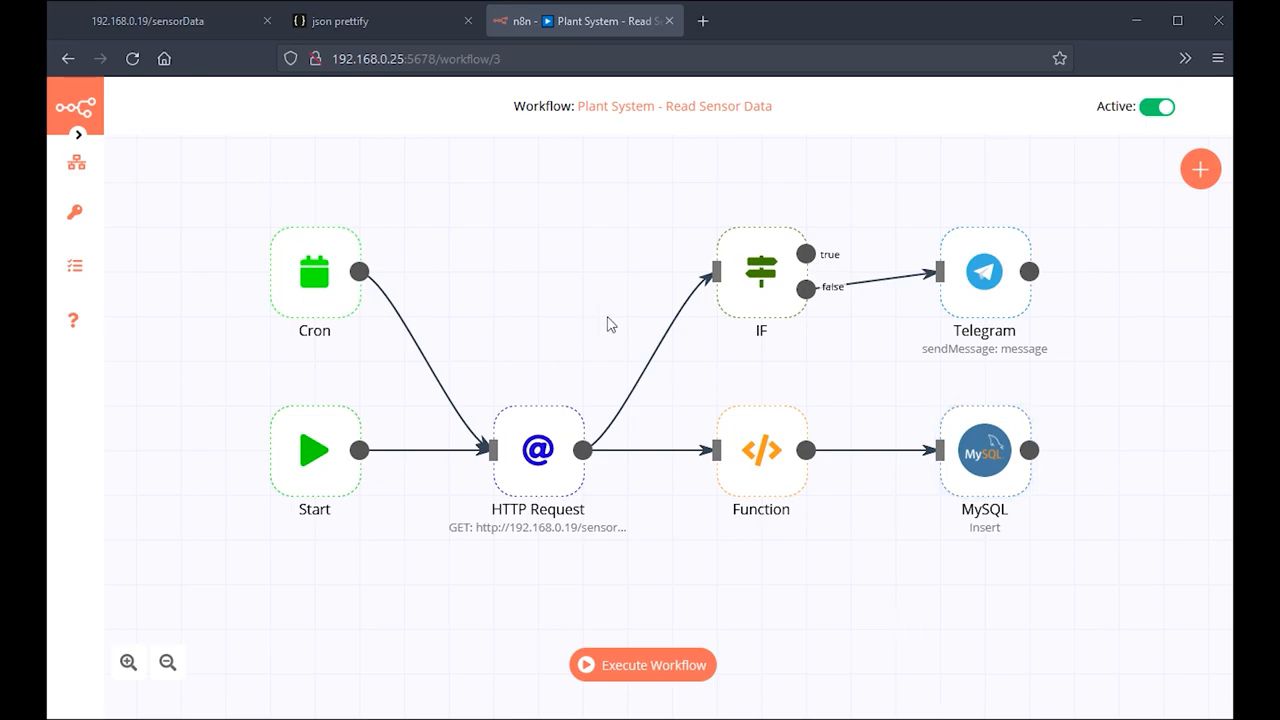
- Run the Read Sensor Data workflow once and review the IF node's count condition
click(642, 665)
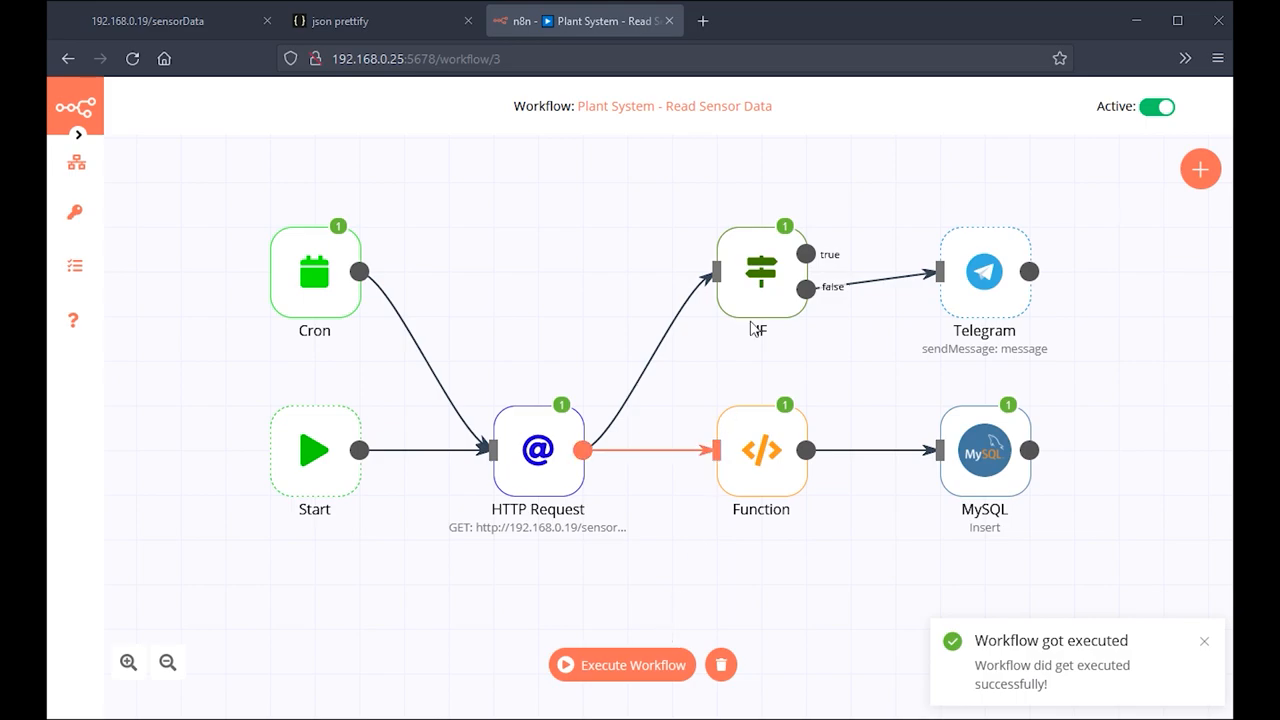
double_click(762, 273)
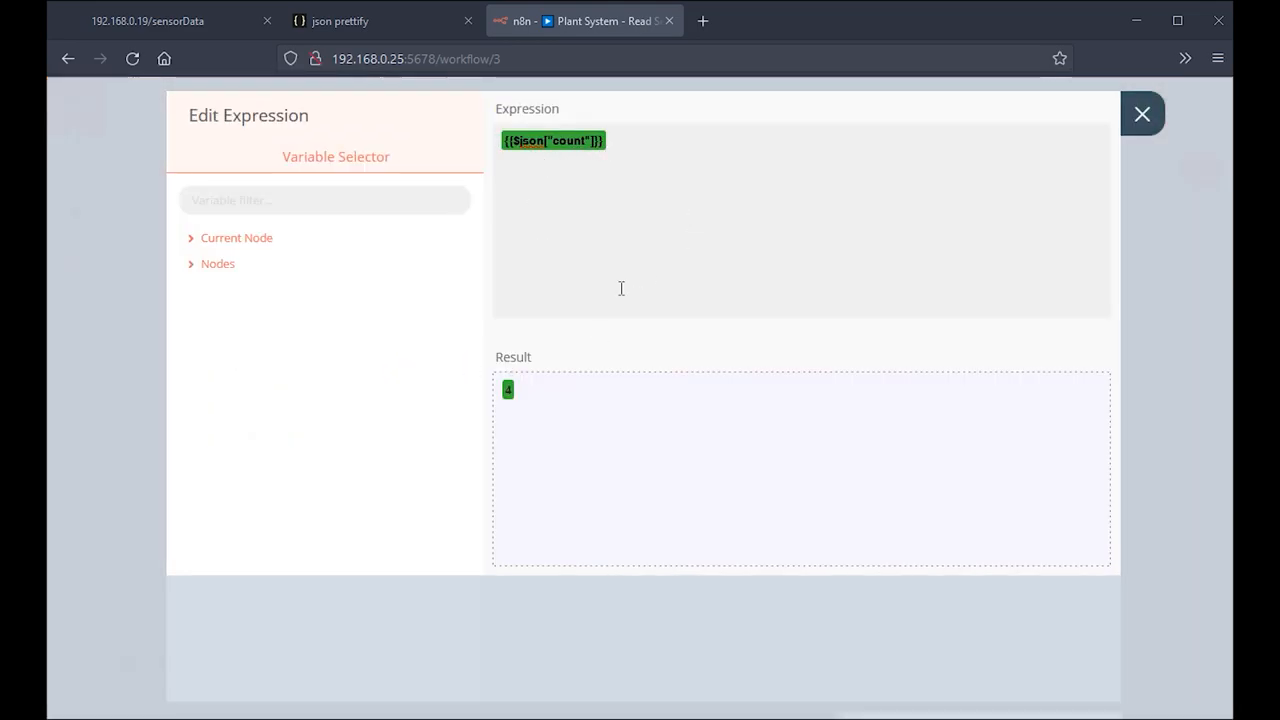
click(1142, 113)
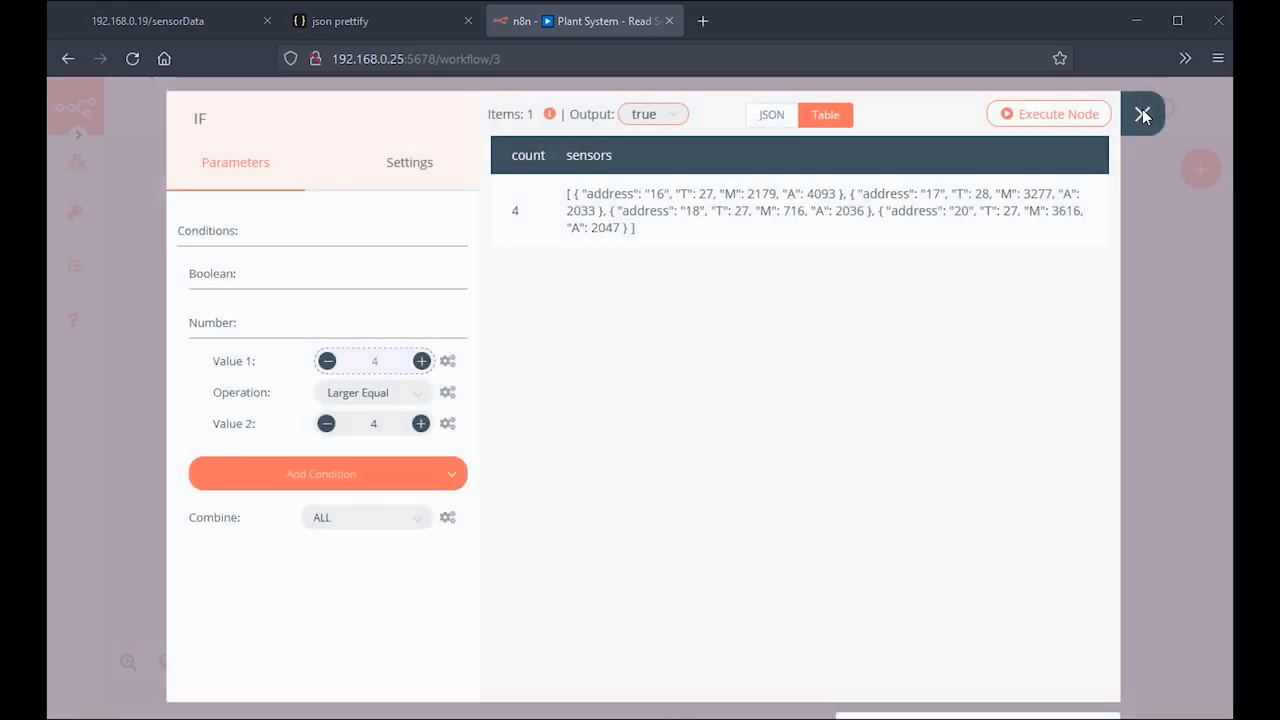
click(1143, 114)
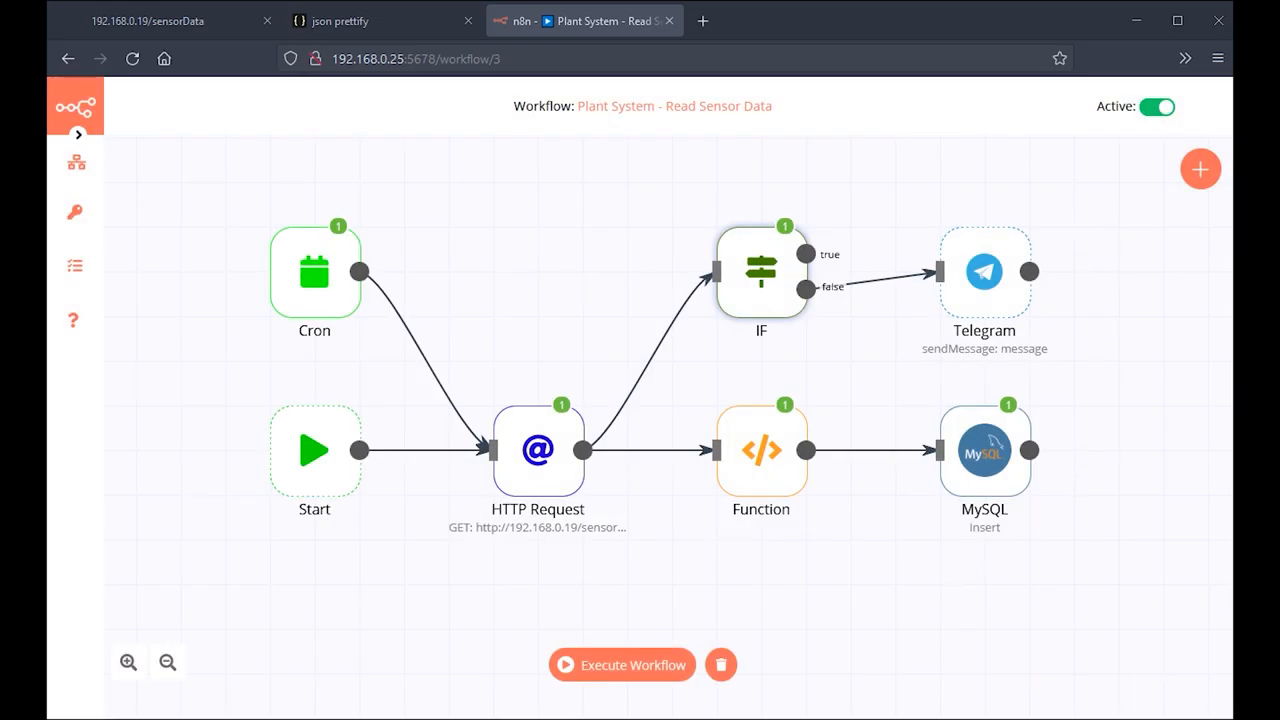
click(794, 20)
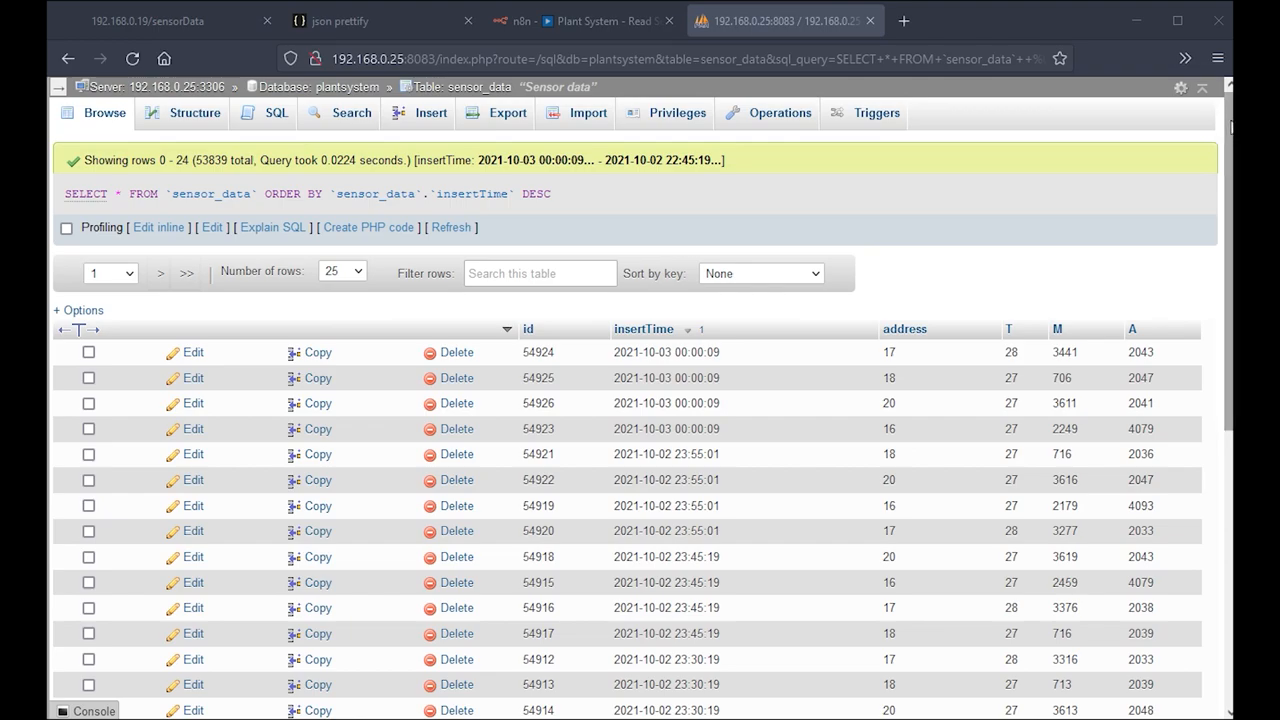
- Scroll through the sensor_data table's logged readings in phpMyAdmin
scroll(down, 3)
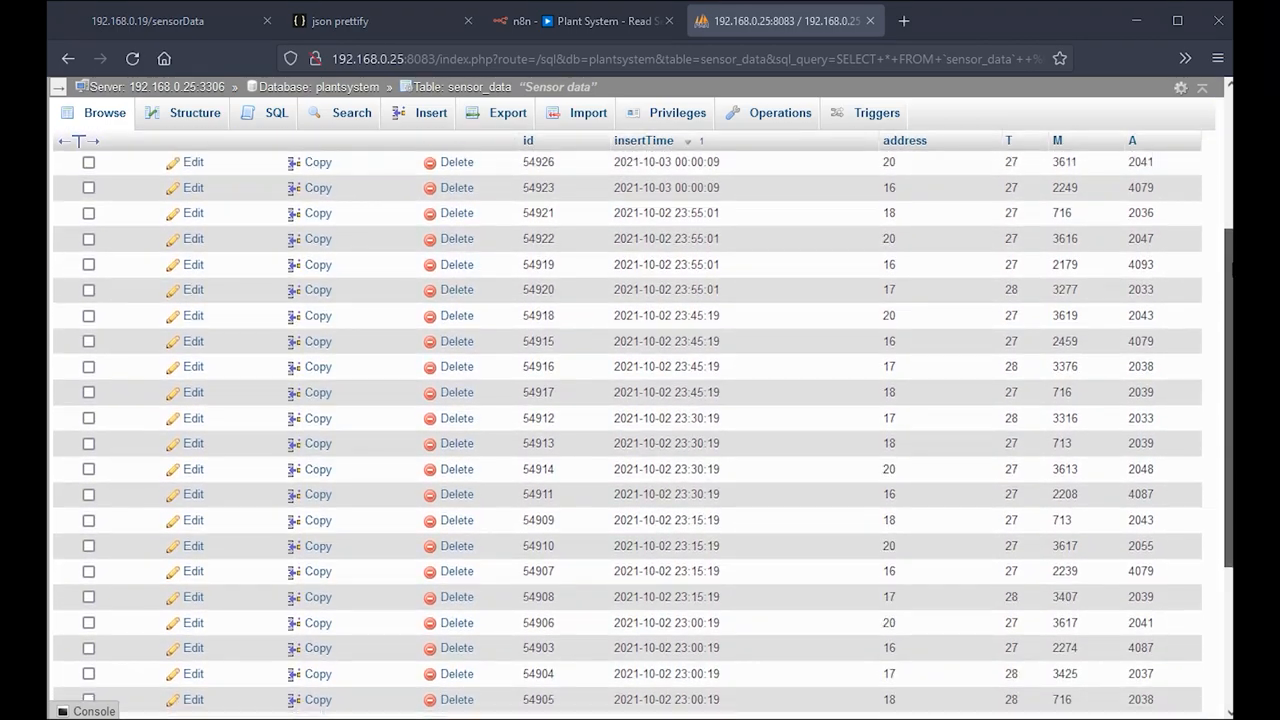
scroll(down, 3)
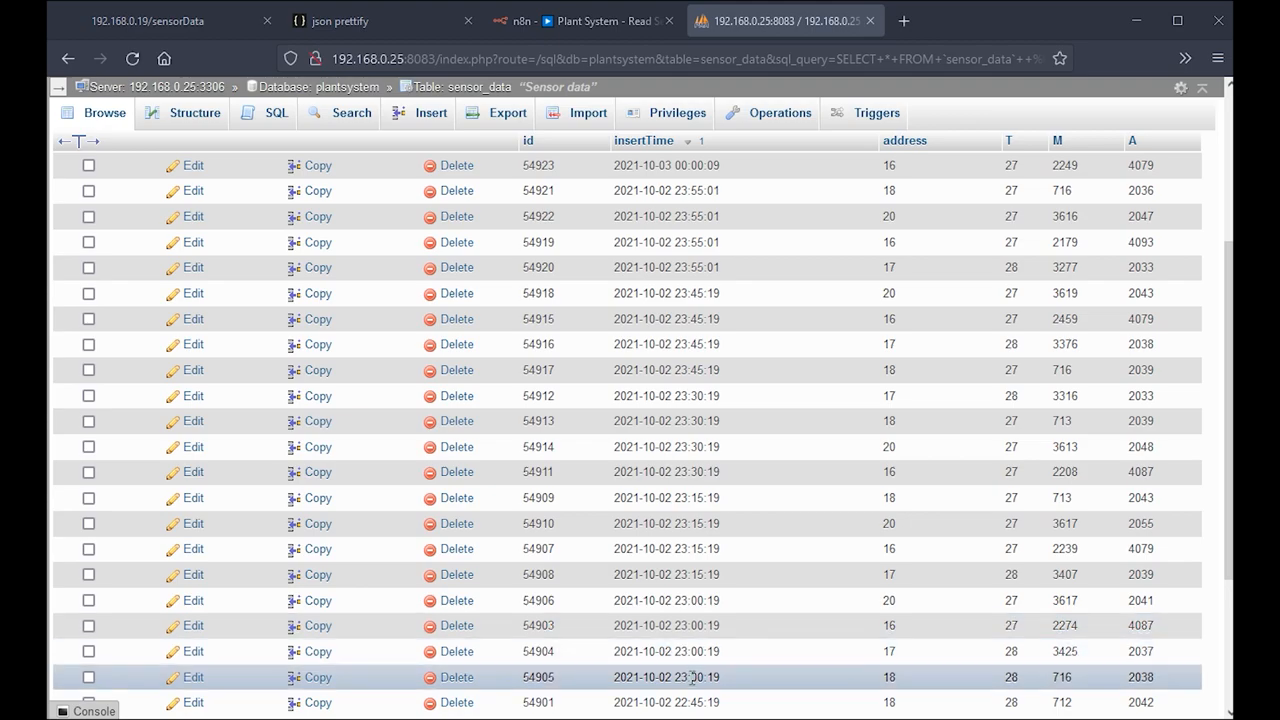
mouse_move(700, 494)
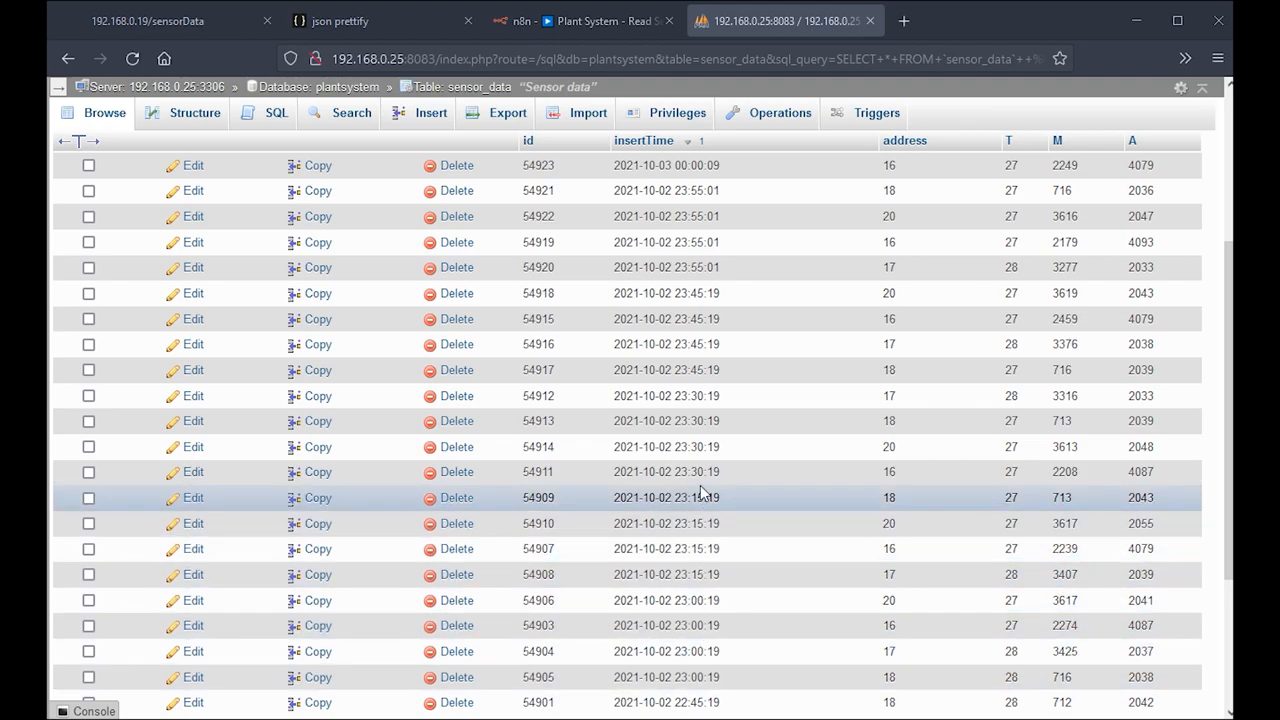
mouse_move(705, 319)
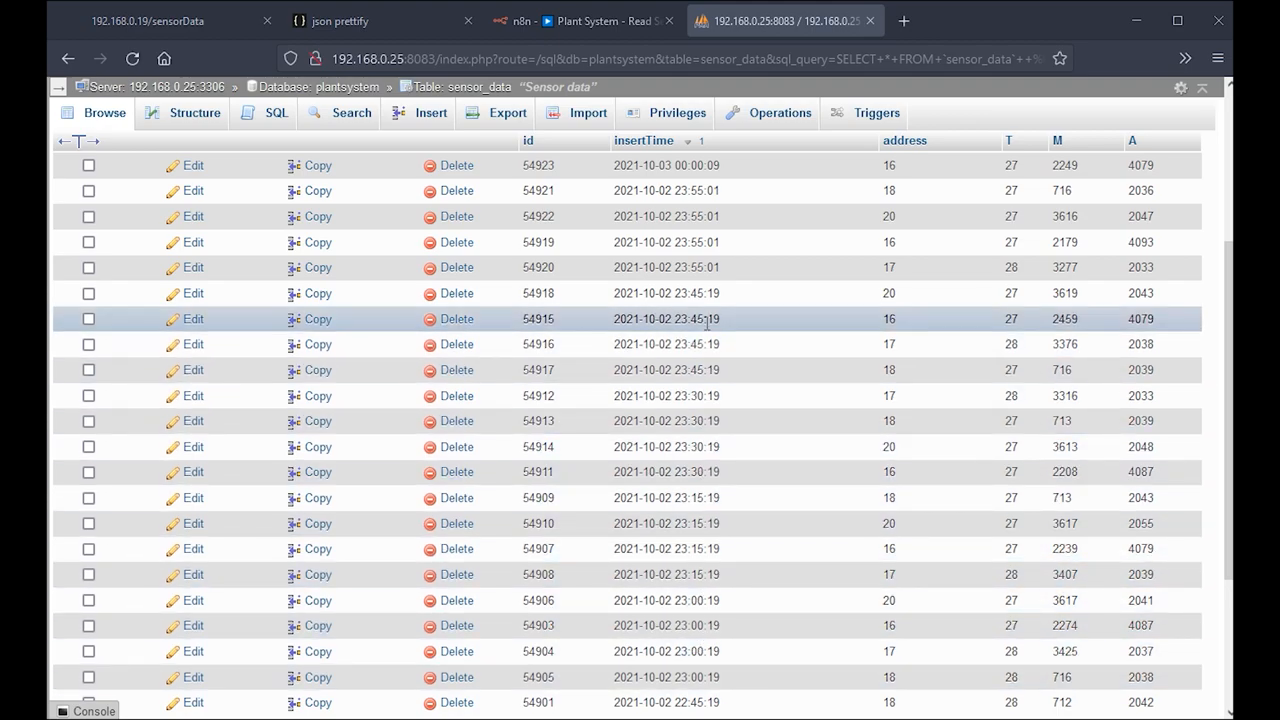
scroll(down, 3)
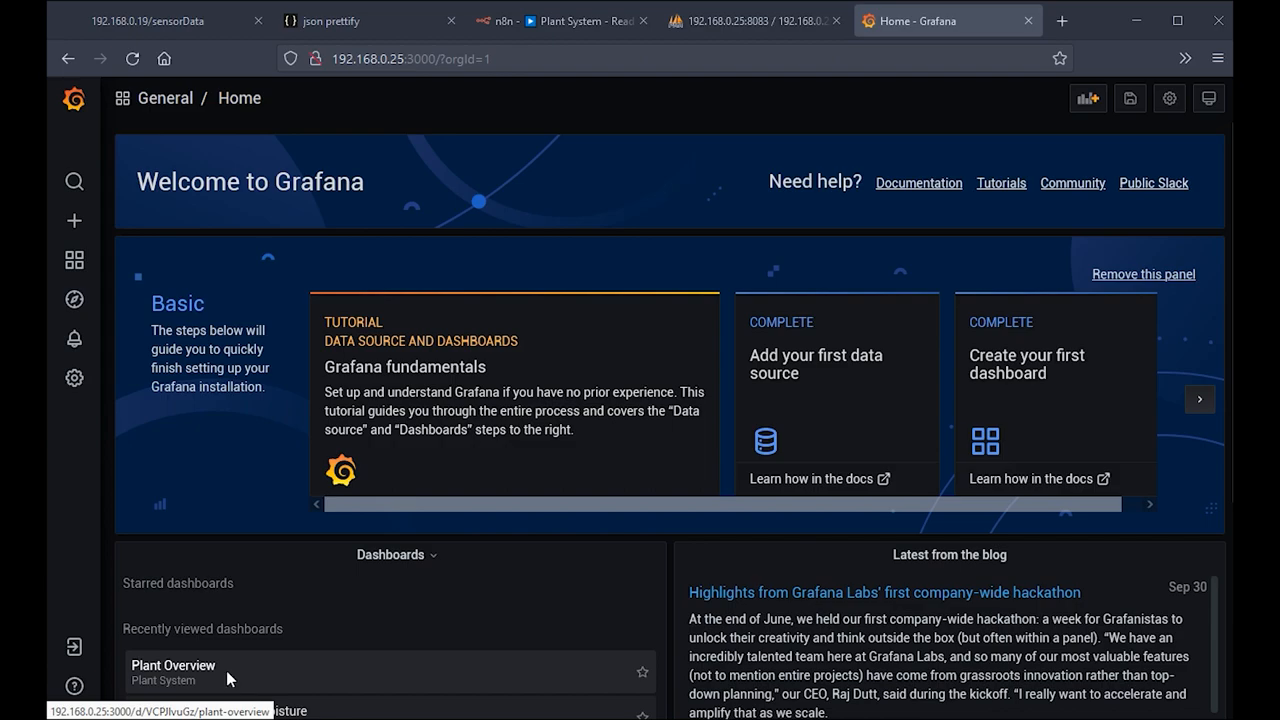
- Show the Plant Overview dashboard's temperature and soil moisture graphs
click(172, 665)
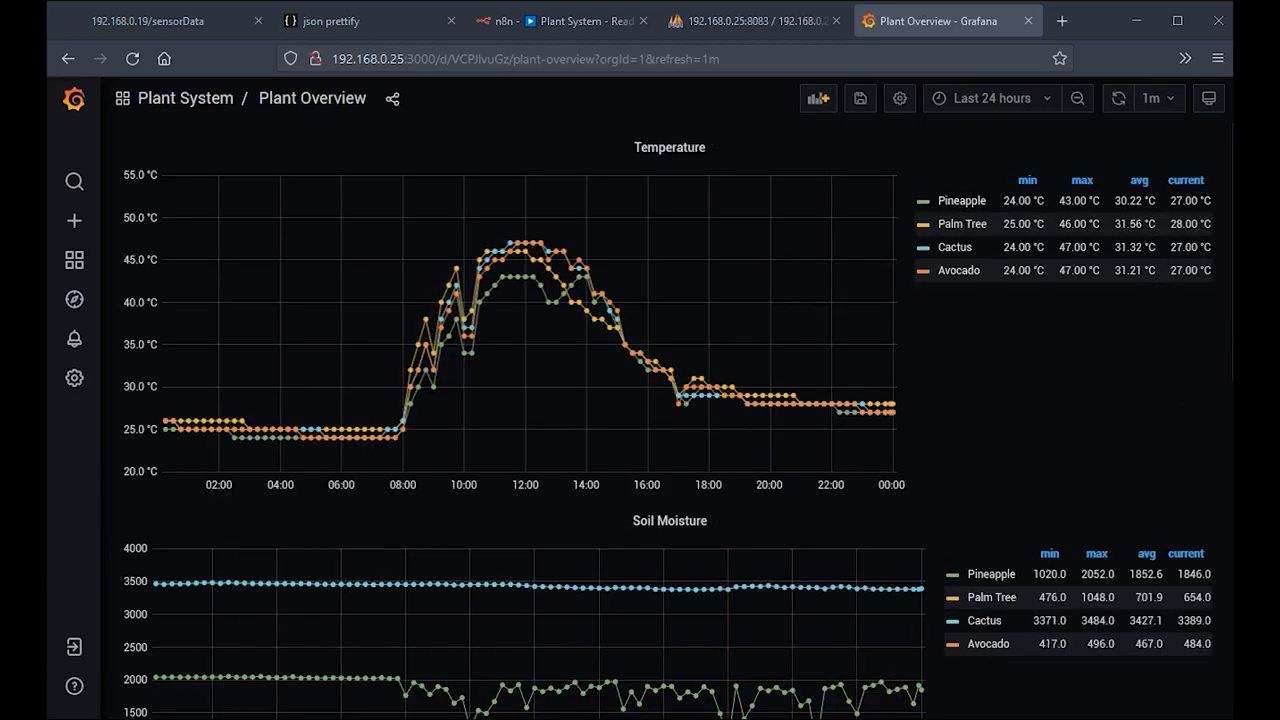
scroll(down, 3)
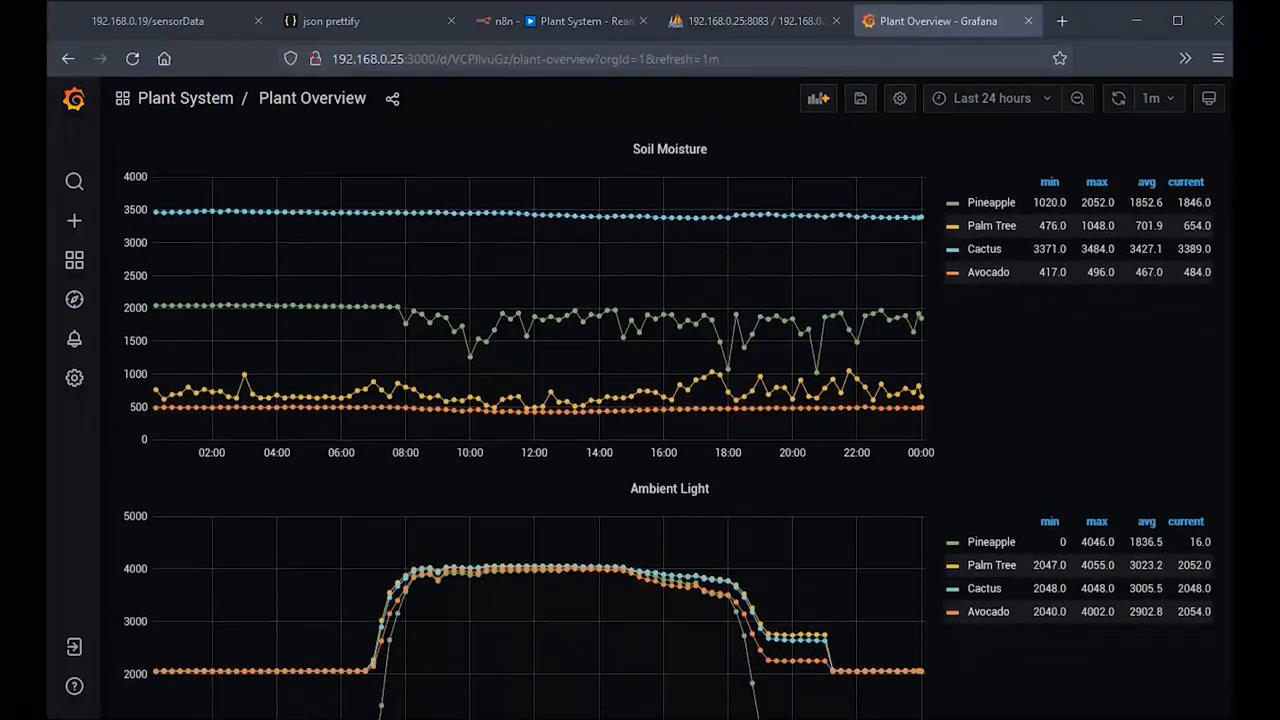
scroll(down, 3)
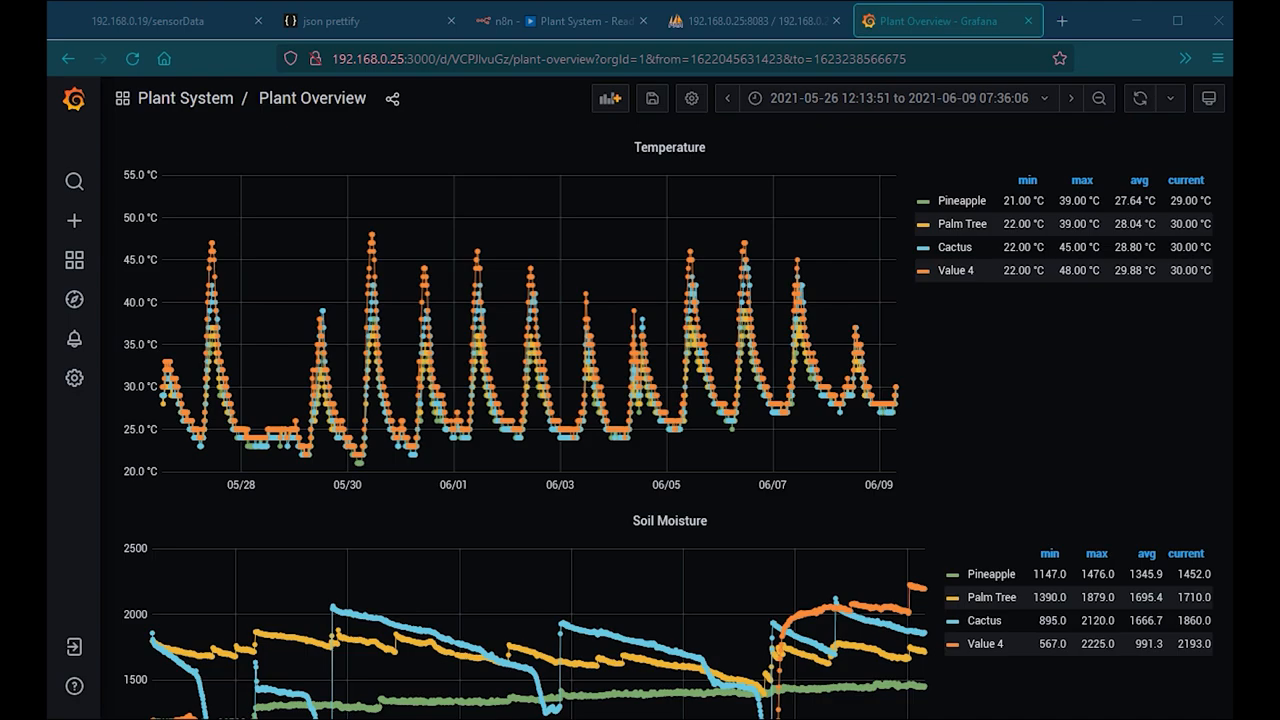
- Isolate Pineapple on the Temperature graph and Cactus on the Soil Moisture graph
click(962, 200)
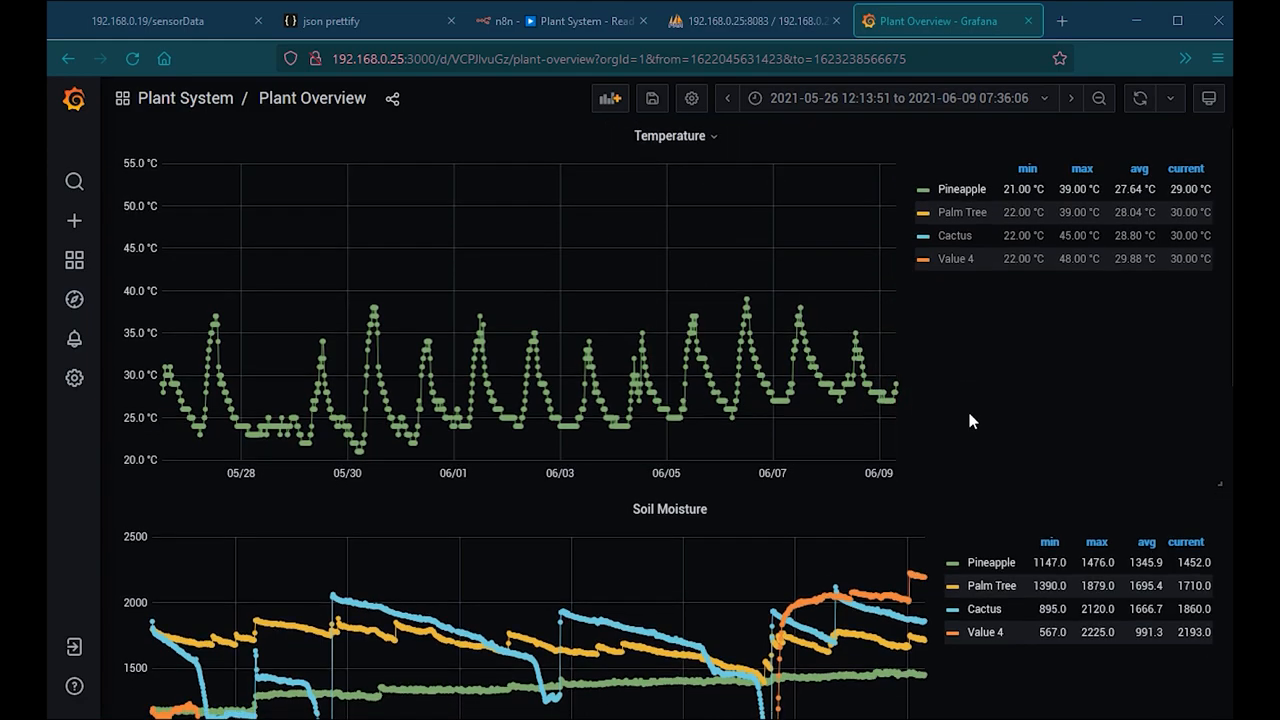
scroll(down, 3)
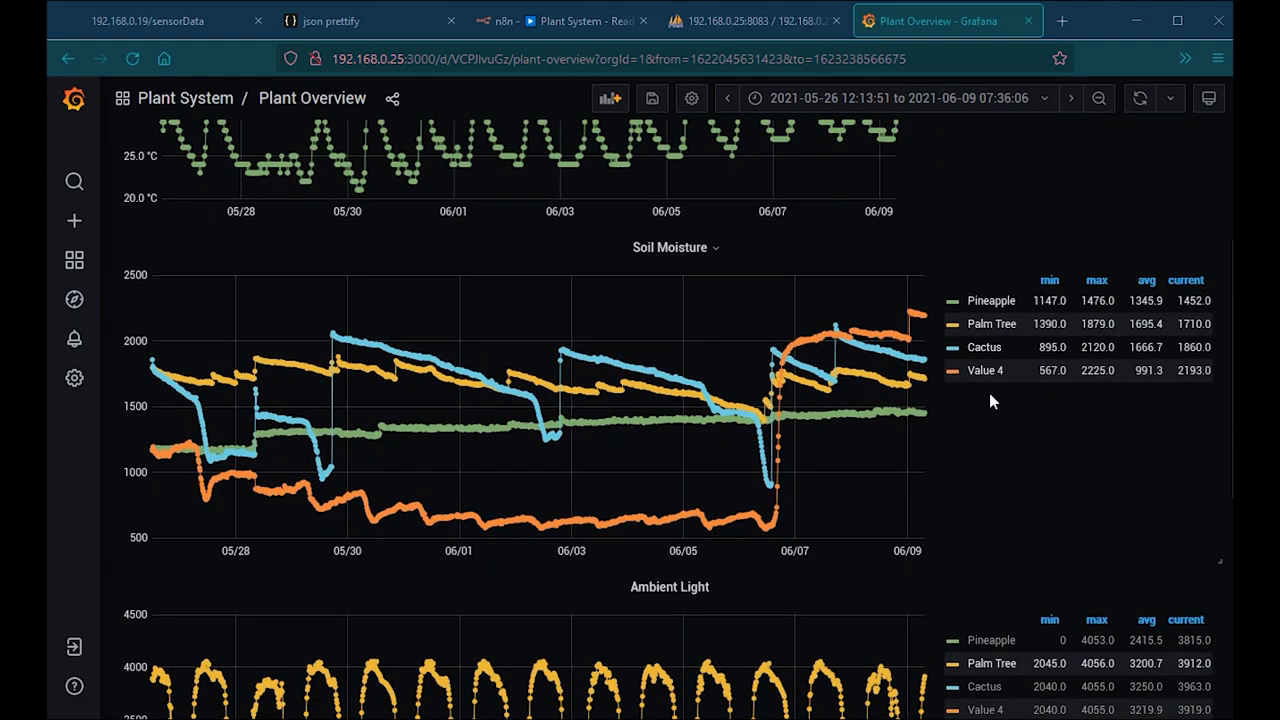
click(988, 300)
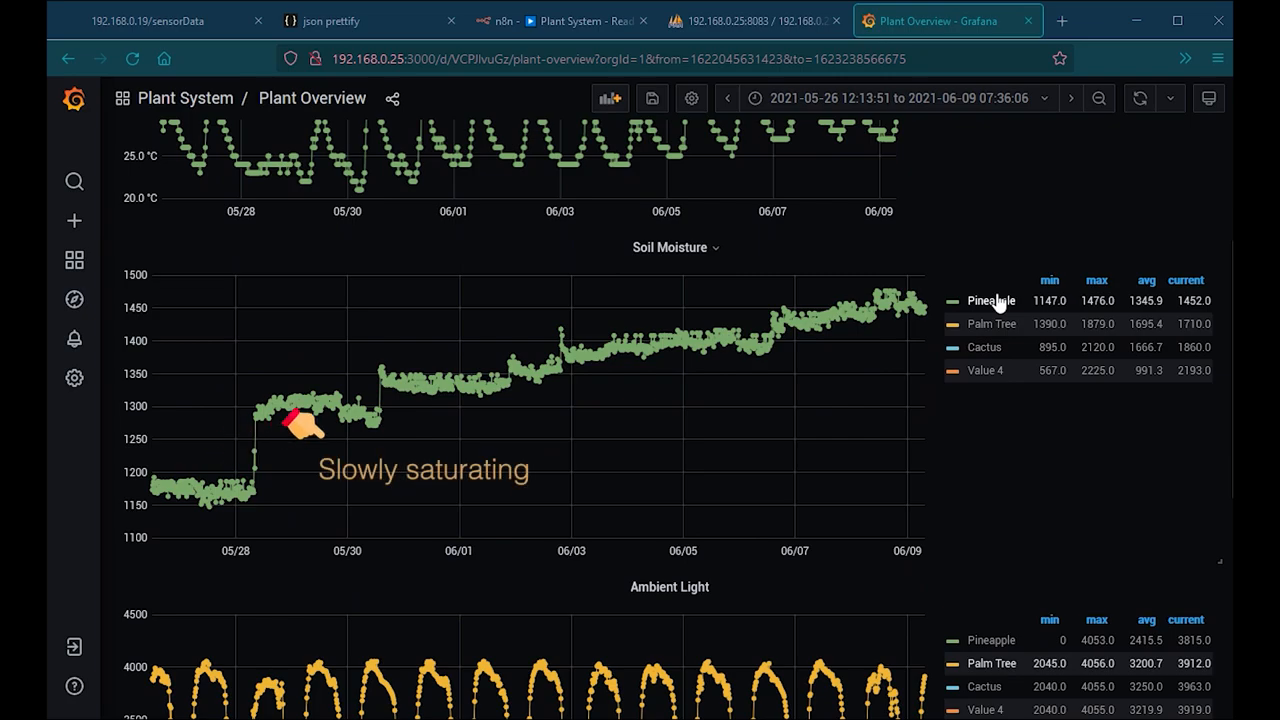
mouse_move(715, 310)
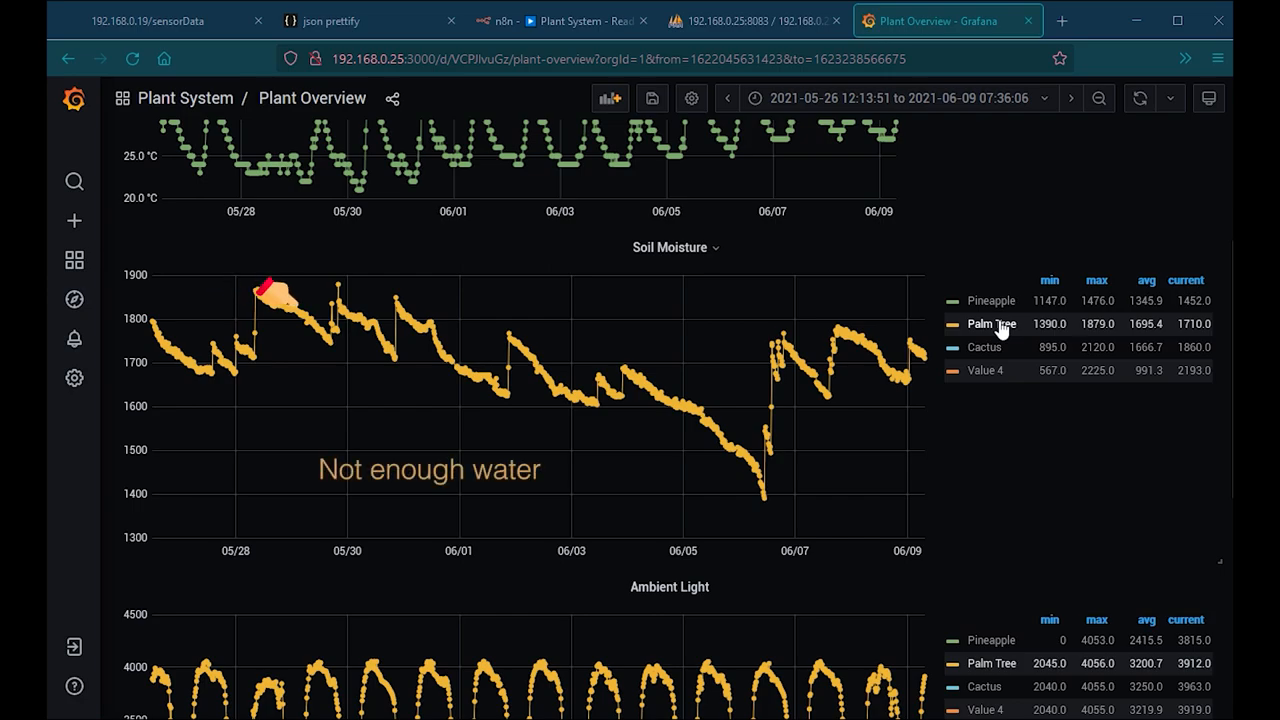
mouse_move(627, 448)
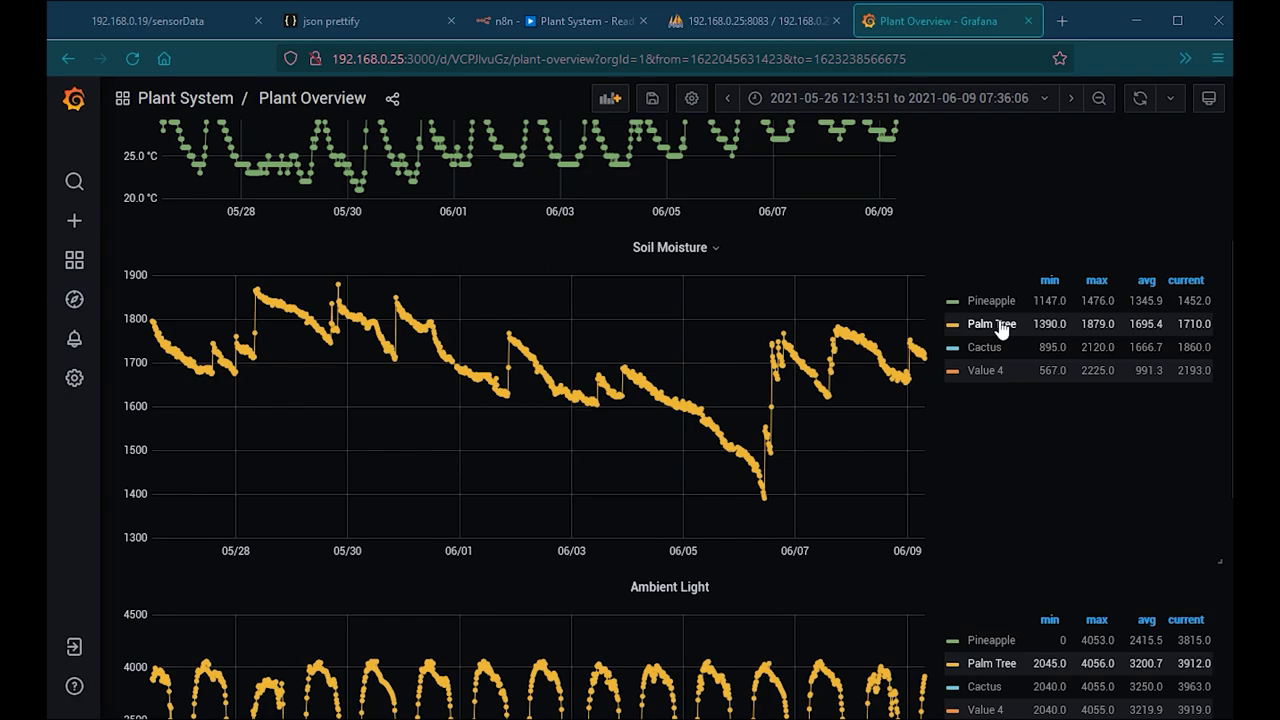
click(984, 347)
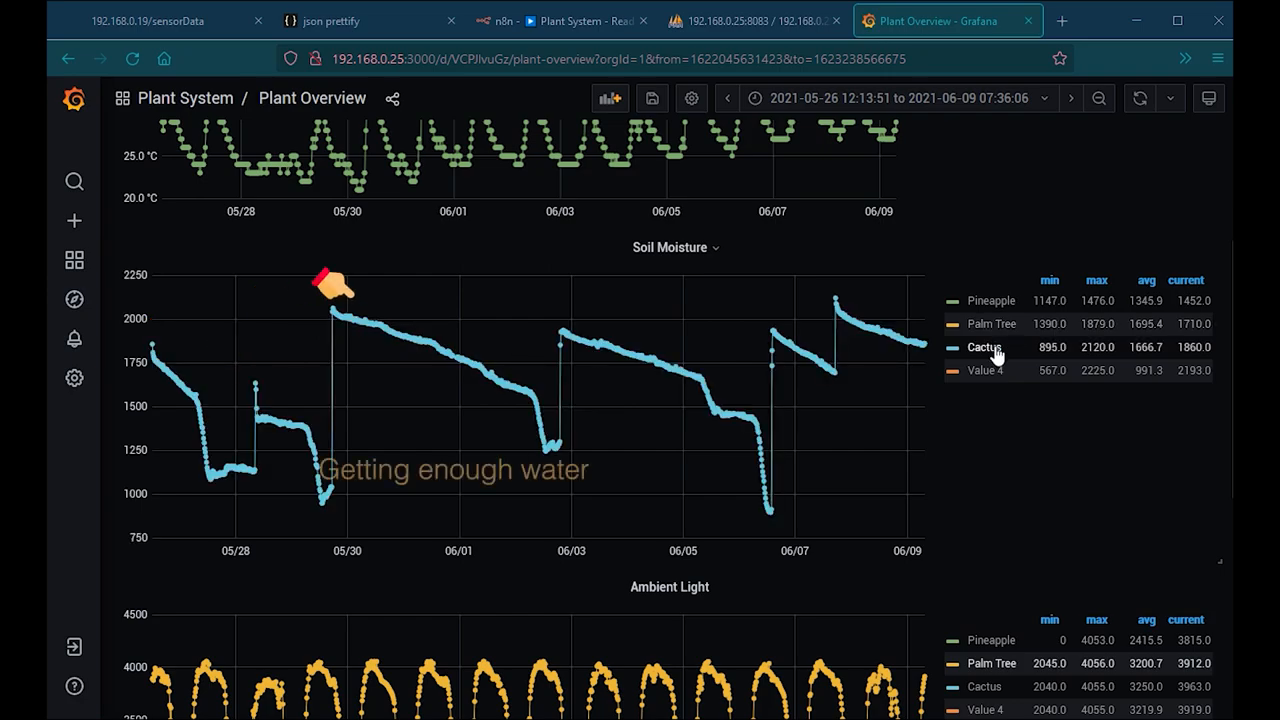
mouse_move(668, 298)
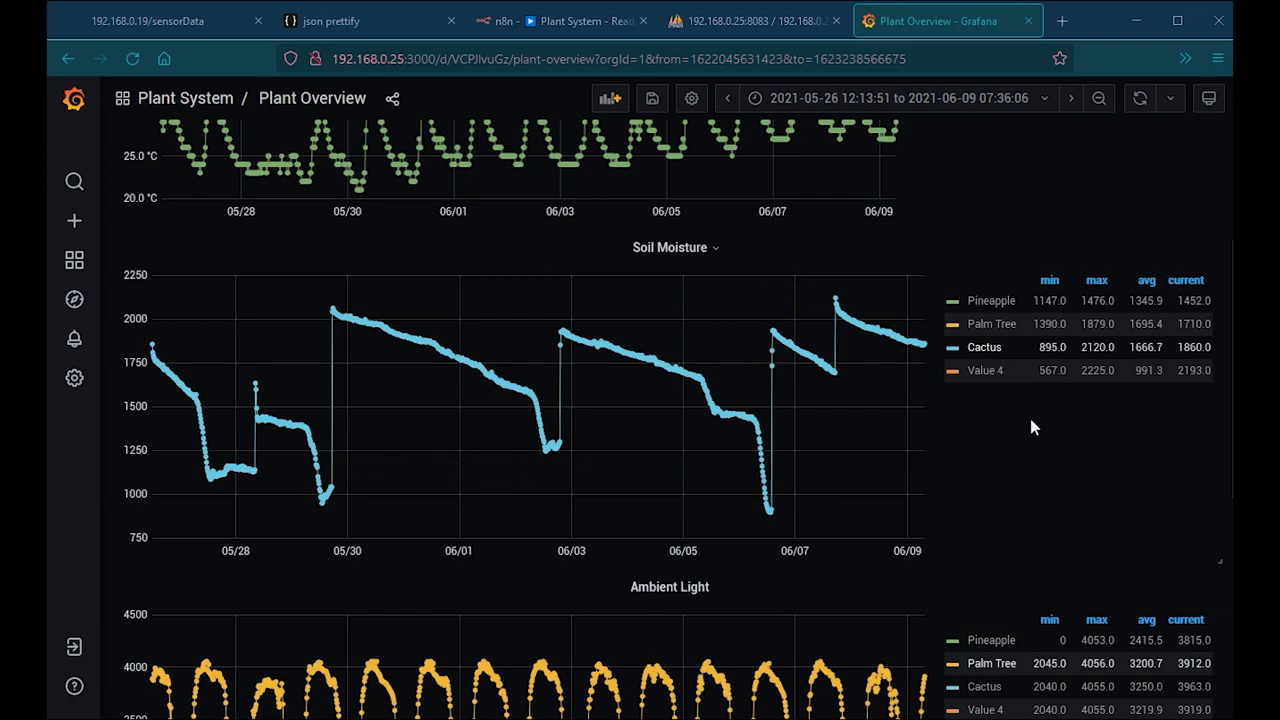
- Scroll down to the Ambient Light and Watering data panels
scroll(down, 3)
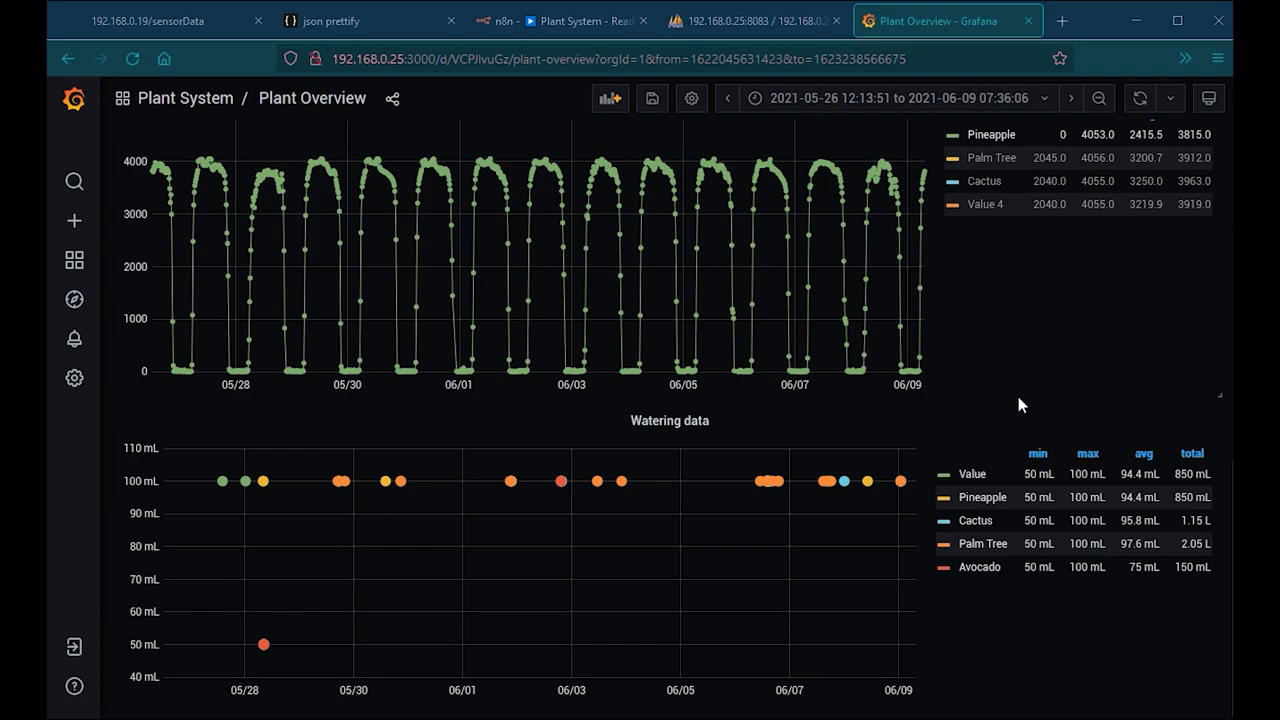
mouse_move(873, 528)
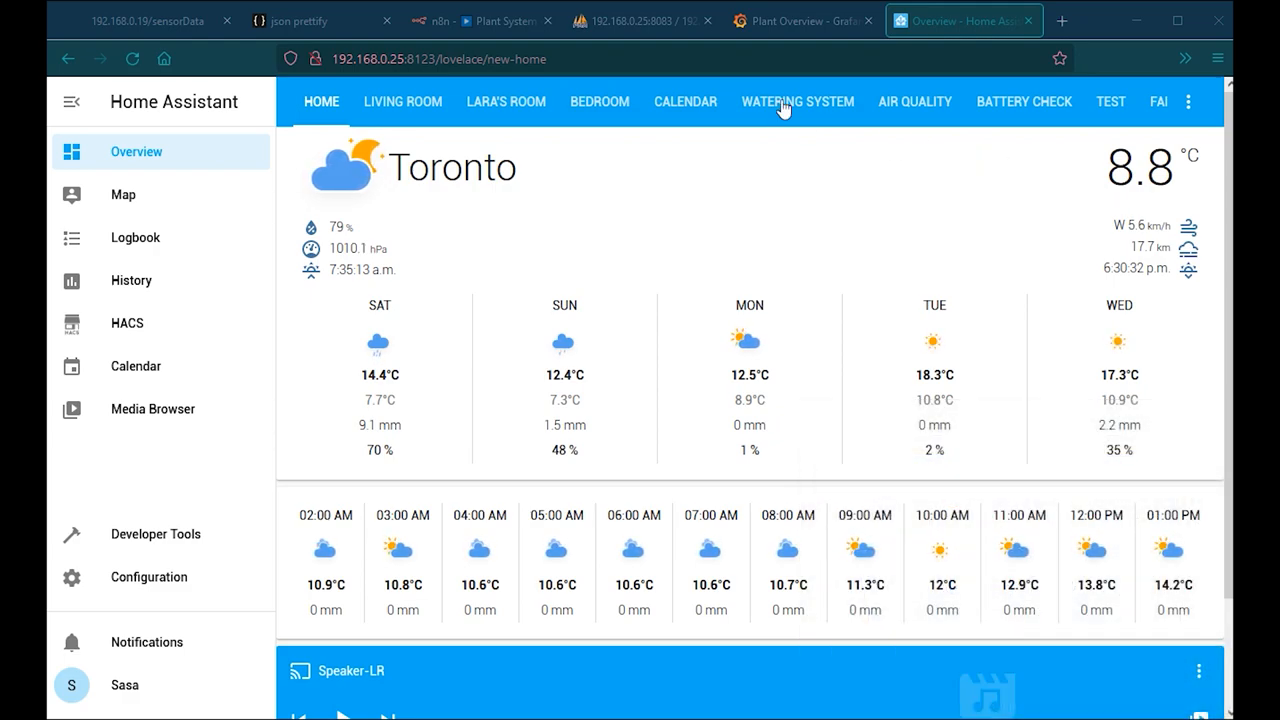
- In the Watering System view, water the Pineapple with 75 ml and confirm
click(796, 101)
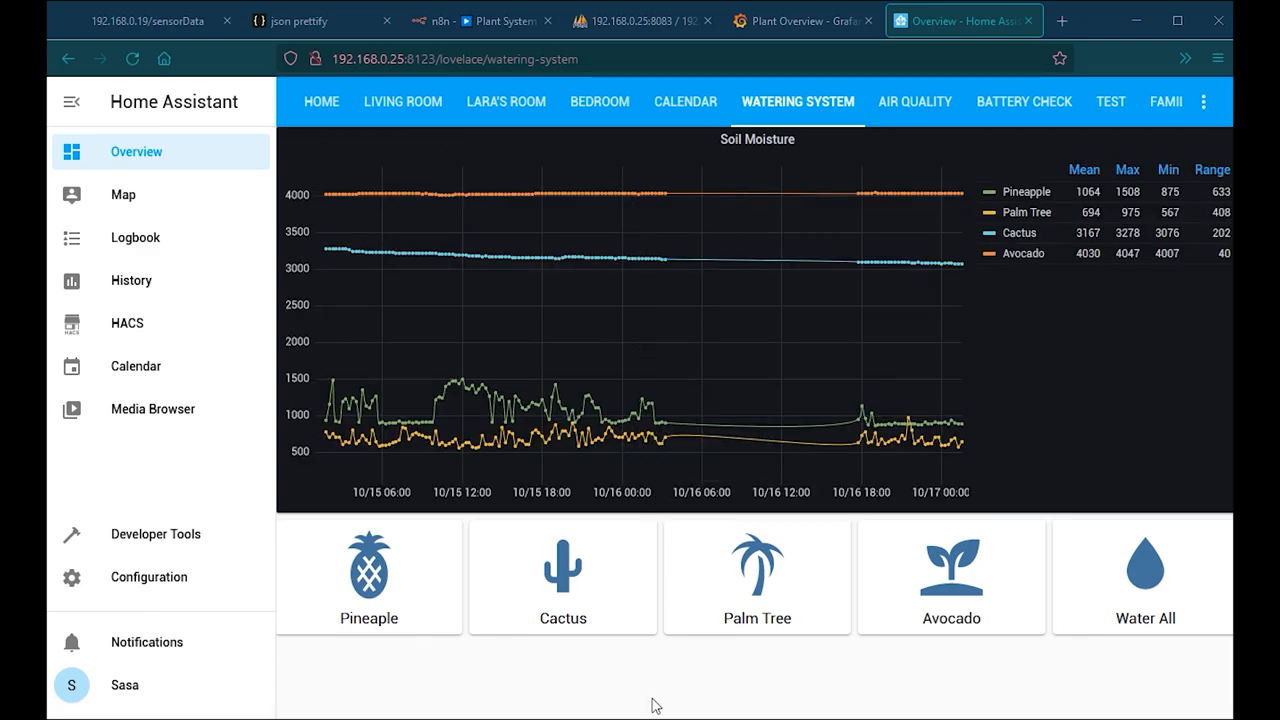
mouse_move(990, 200)
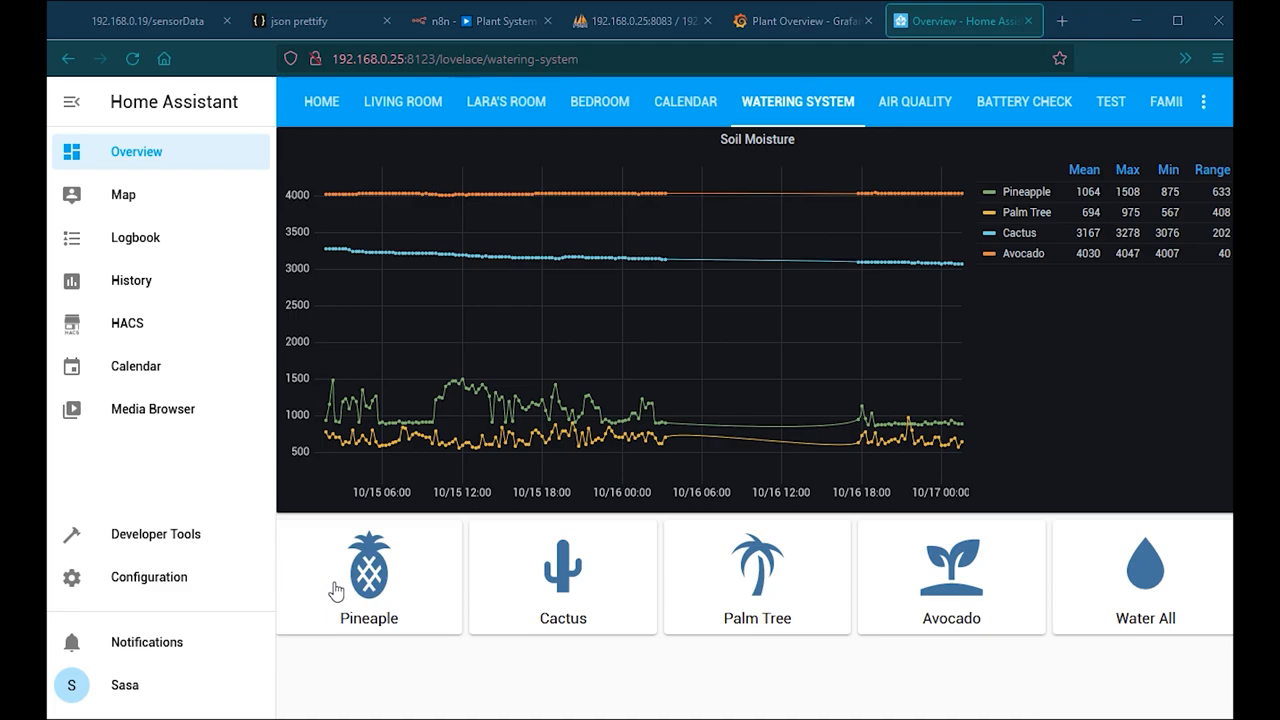
click(368, 577)
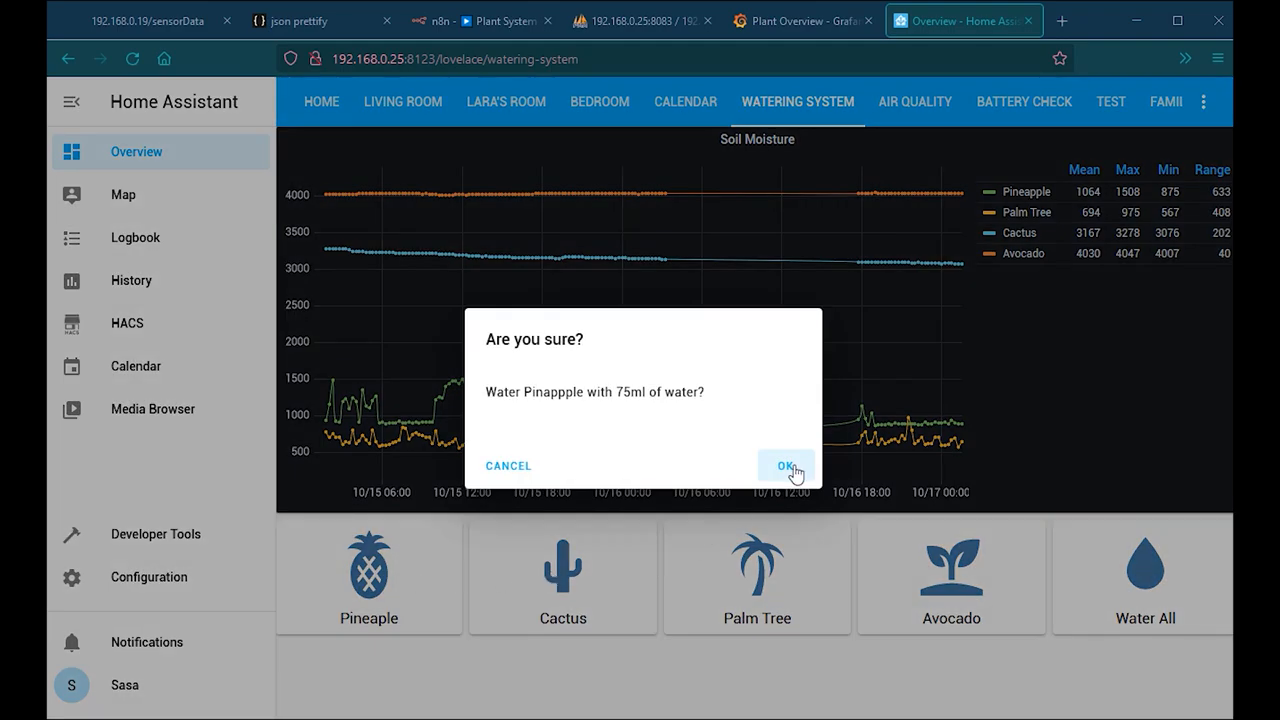
click(786, 465)
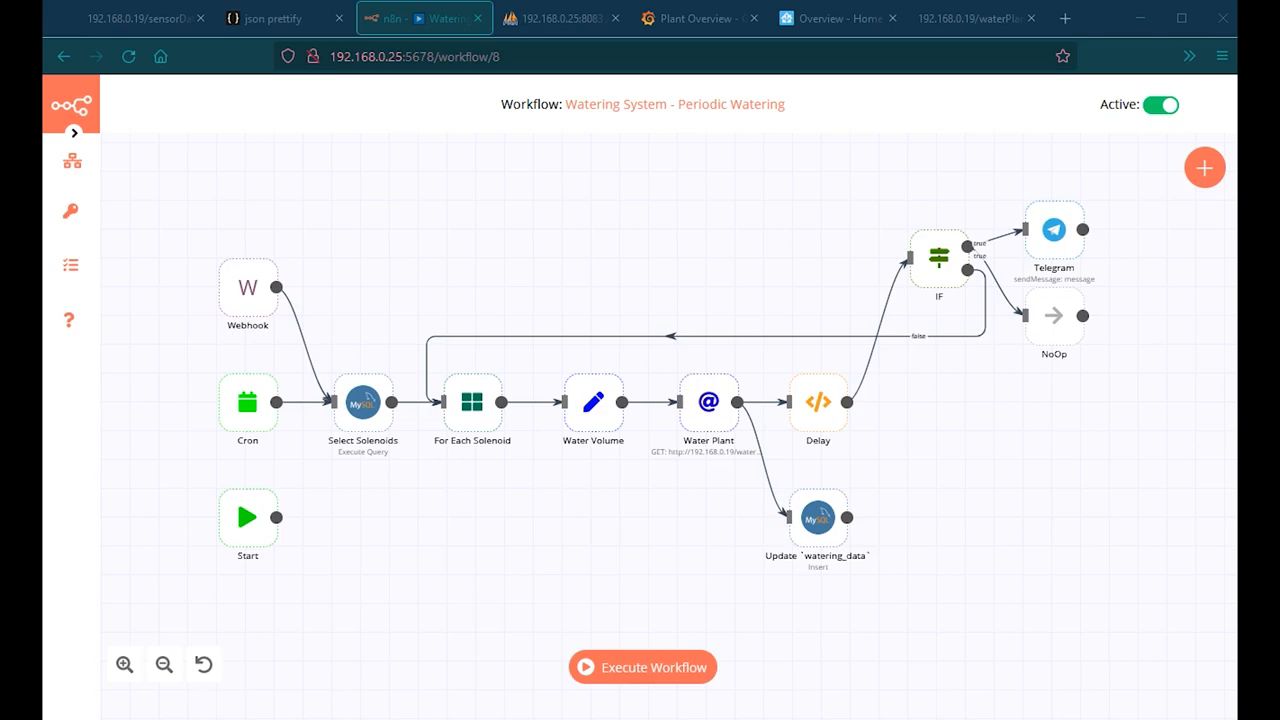
mouse_move(247, 423)
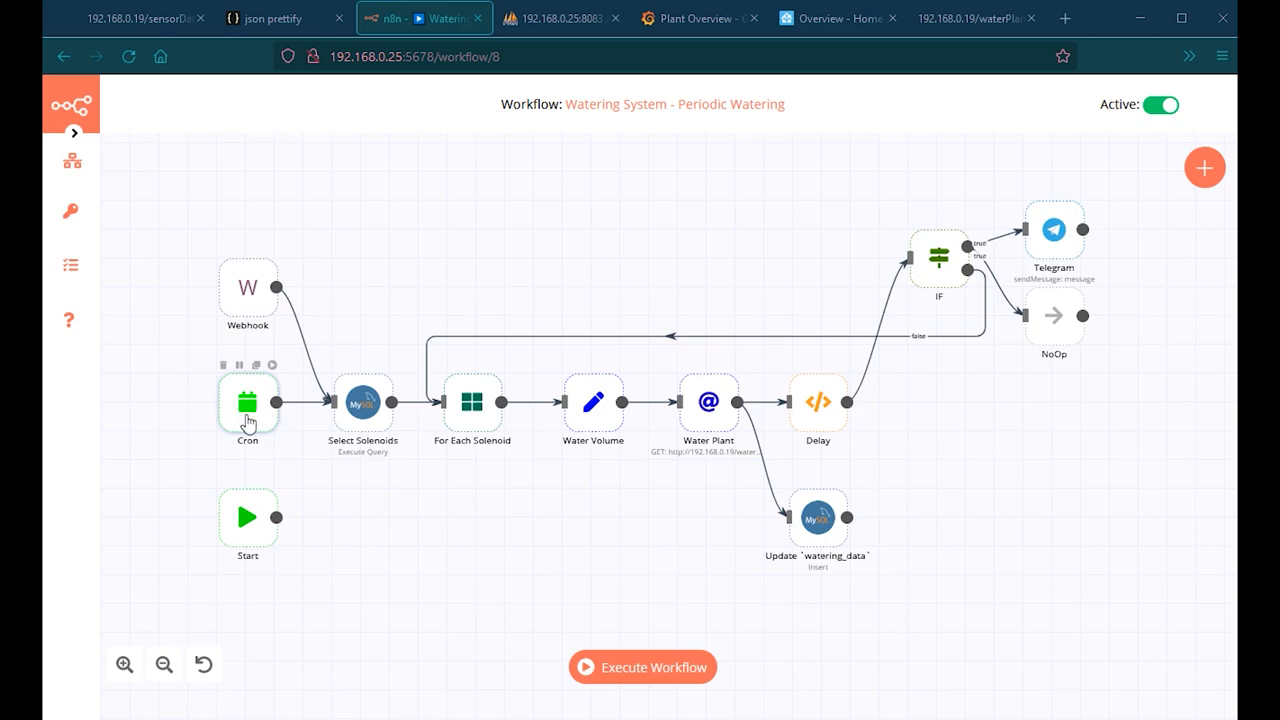
double_click(247, 400)
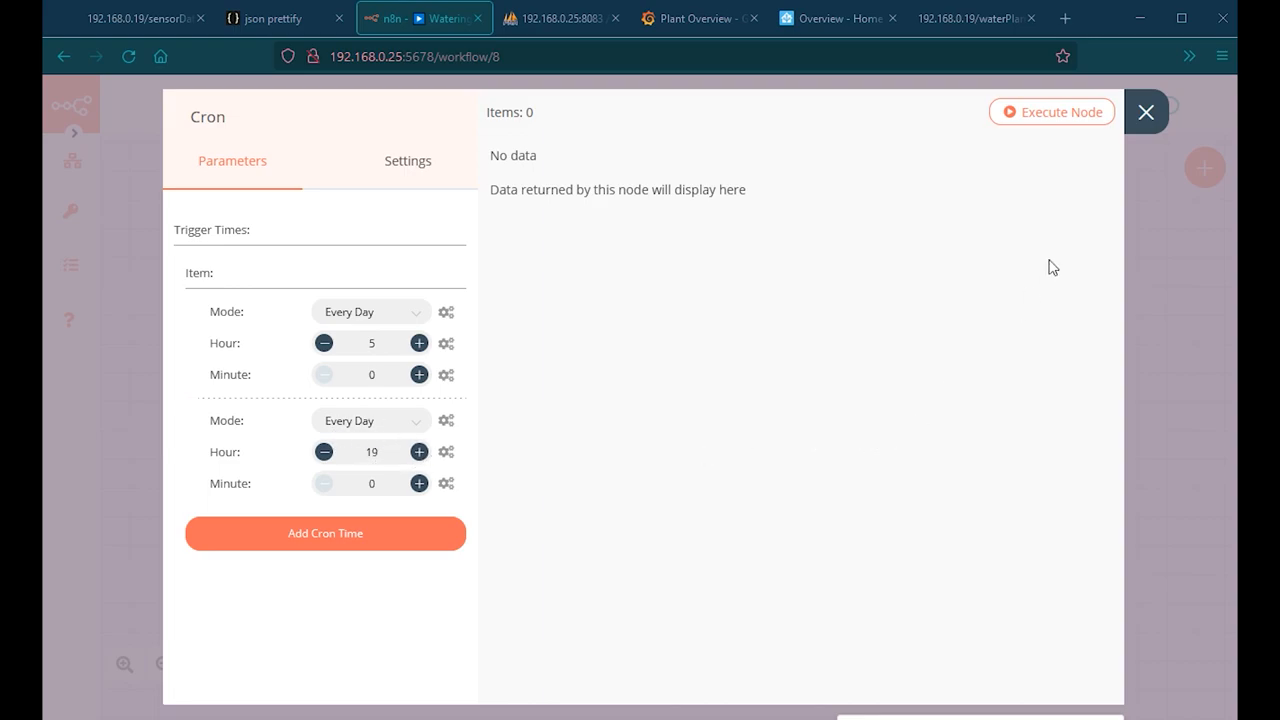
click(1148, 111)
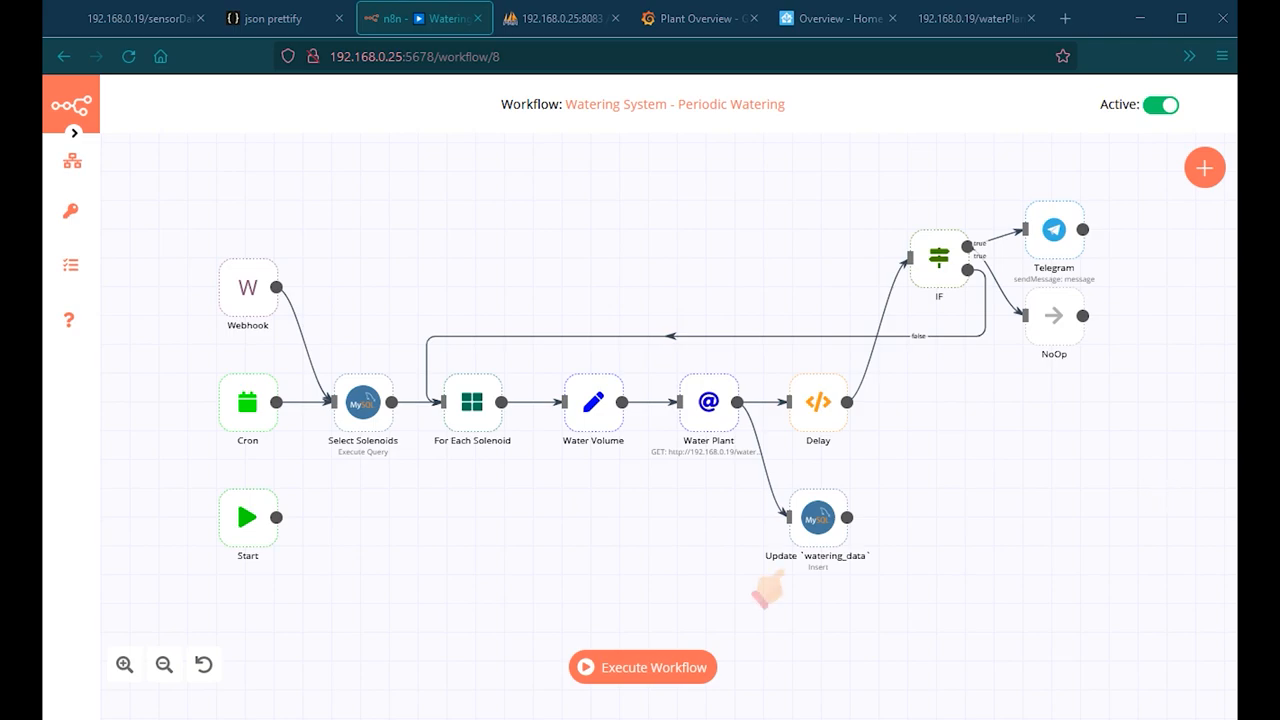
mouse_move(769, 605)
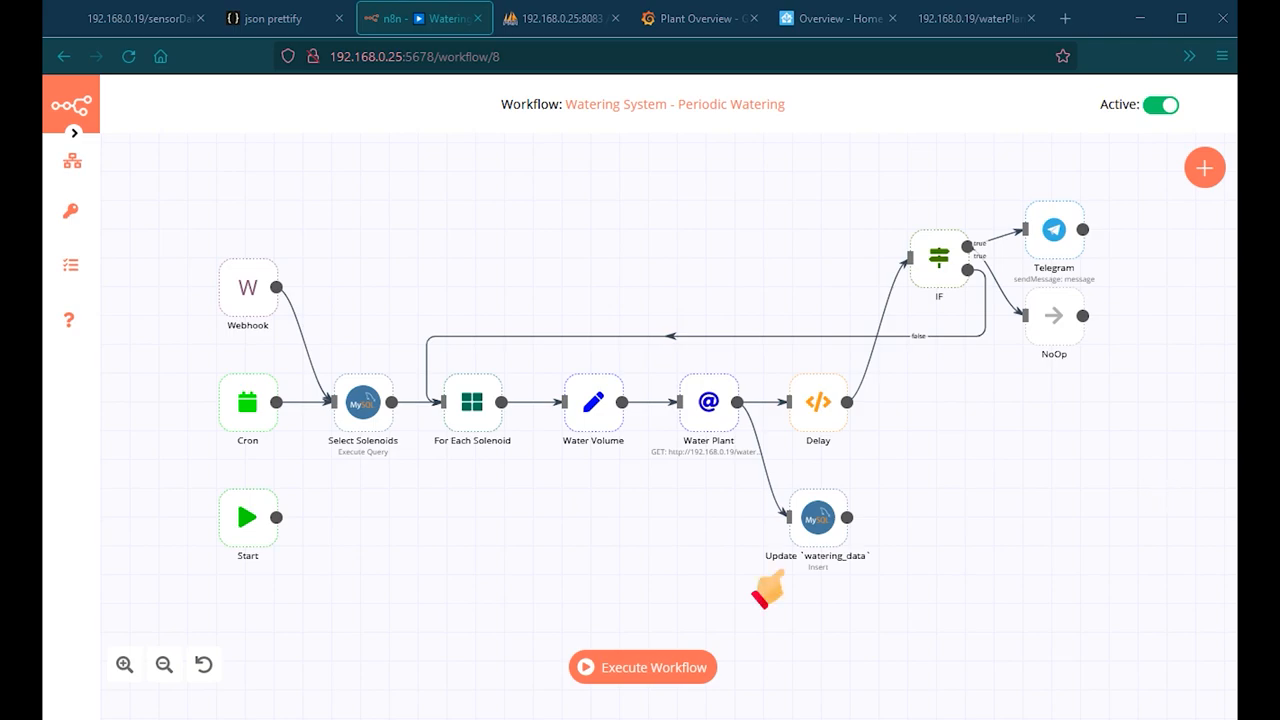